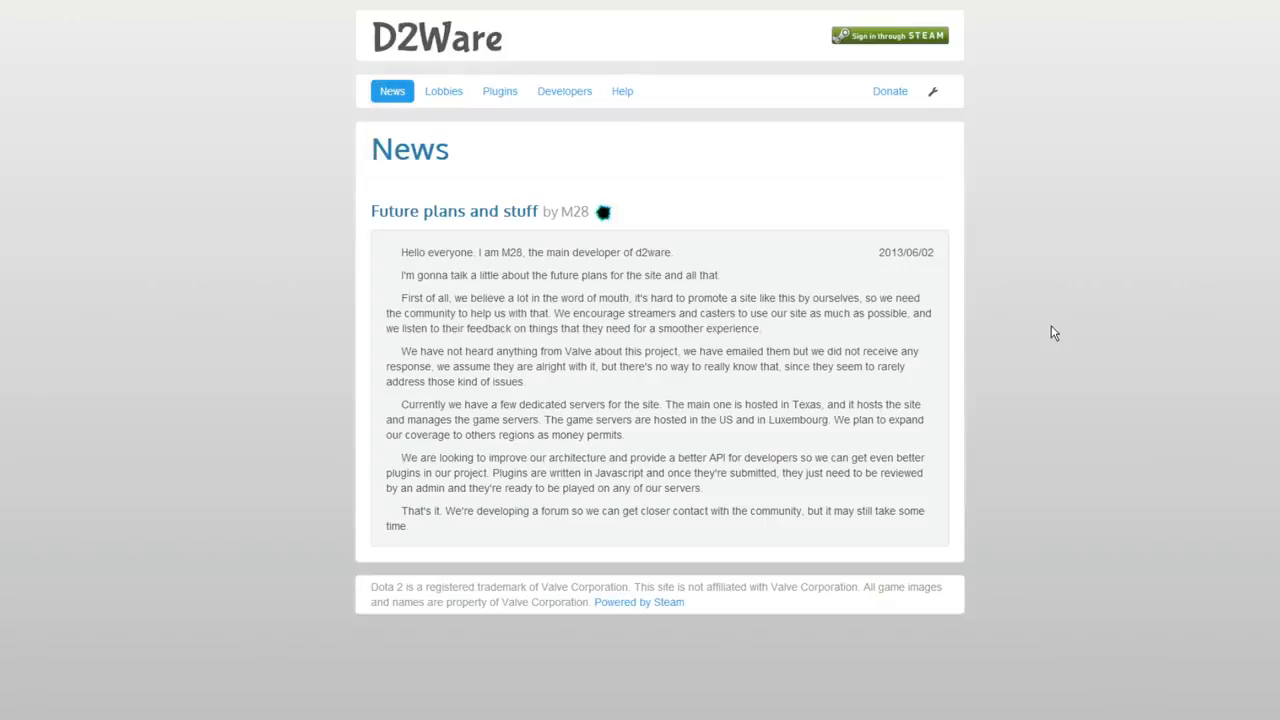
mouse_move(613, 191)
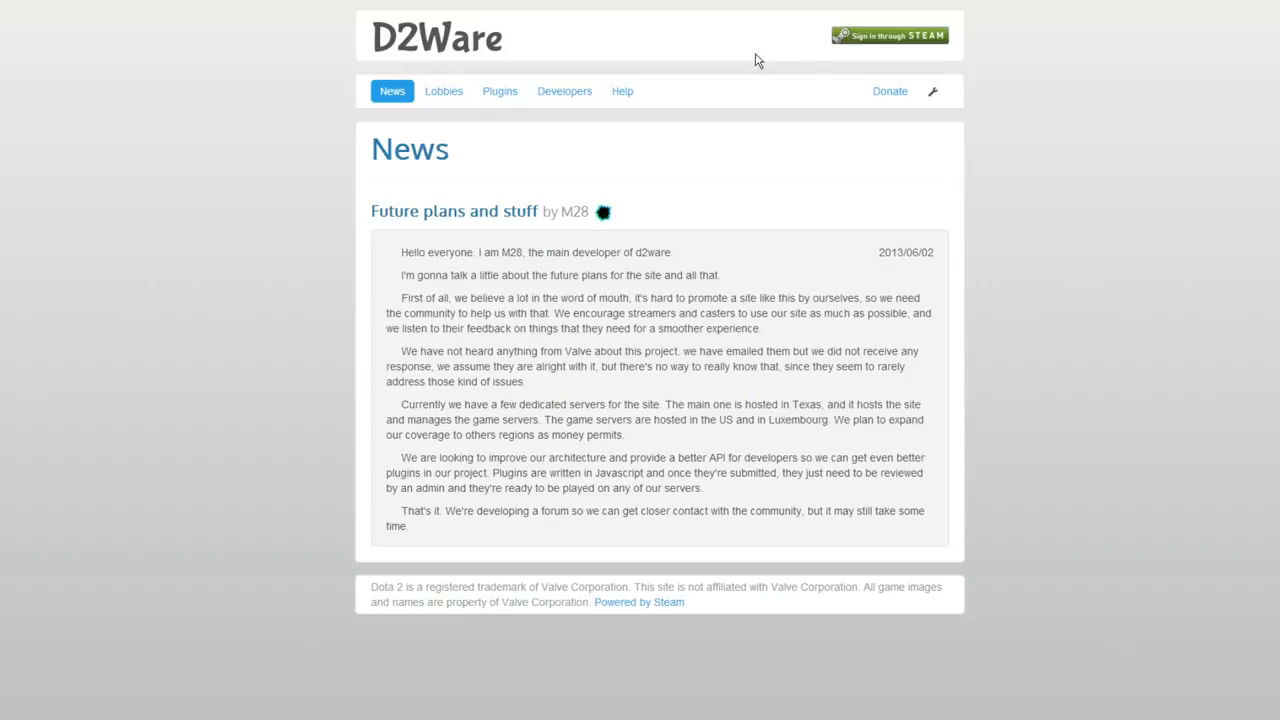
mouse_move(916, 57)
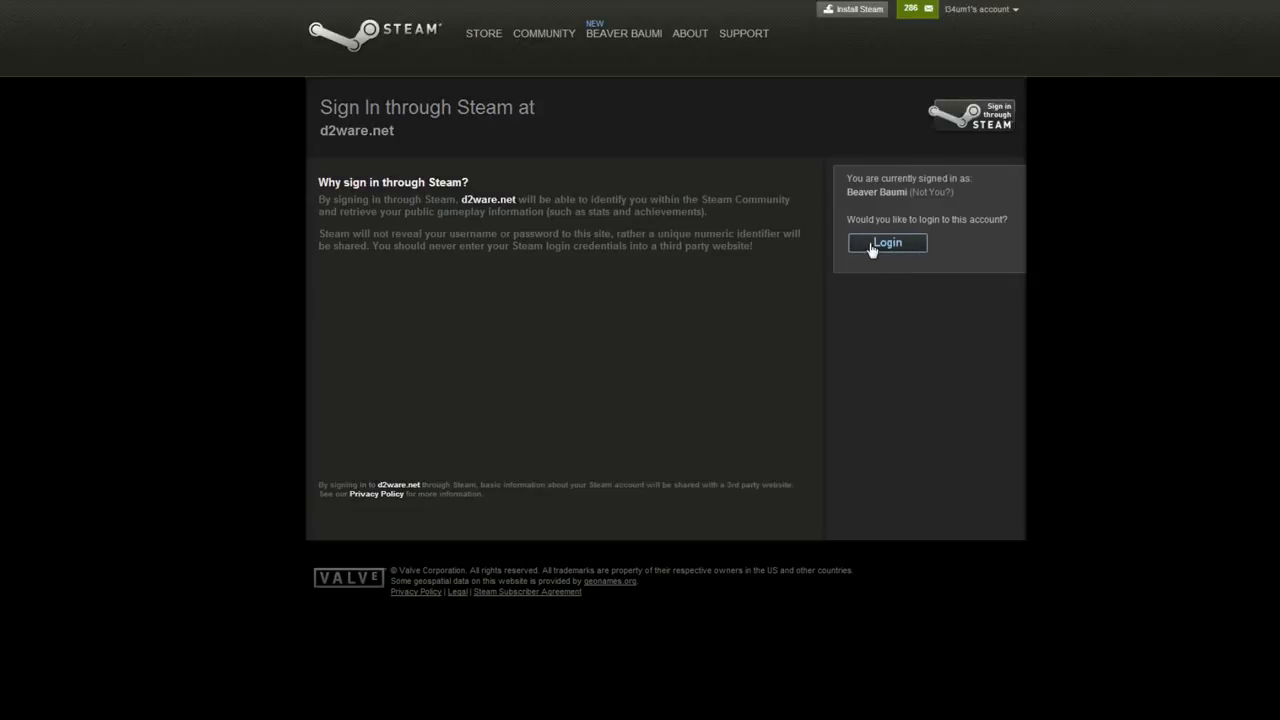
Step: Approve signing in to D2Ware with this Steam account
left_click(886, 243)
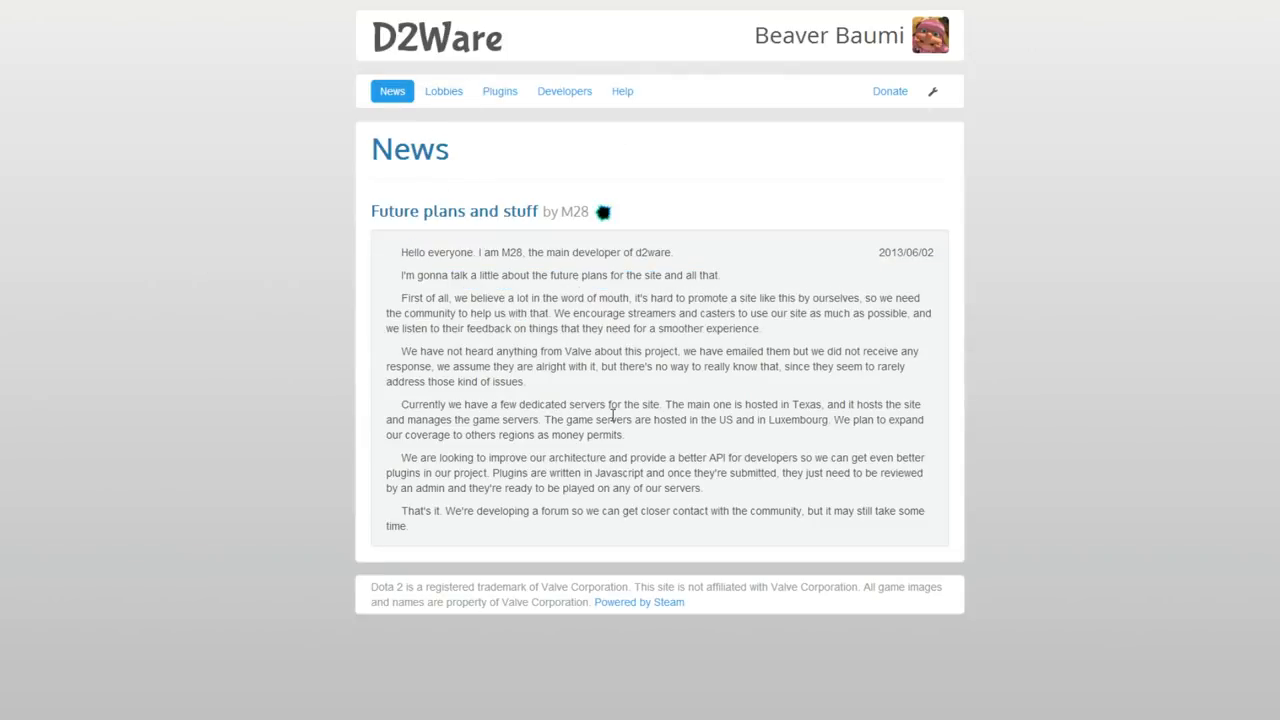
Step: On Lobbies, check Create Lobby's type options, keep Public, and close without creating
left_click(443, 91)
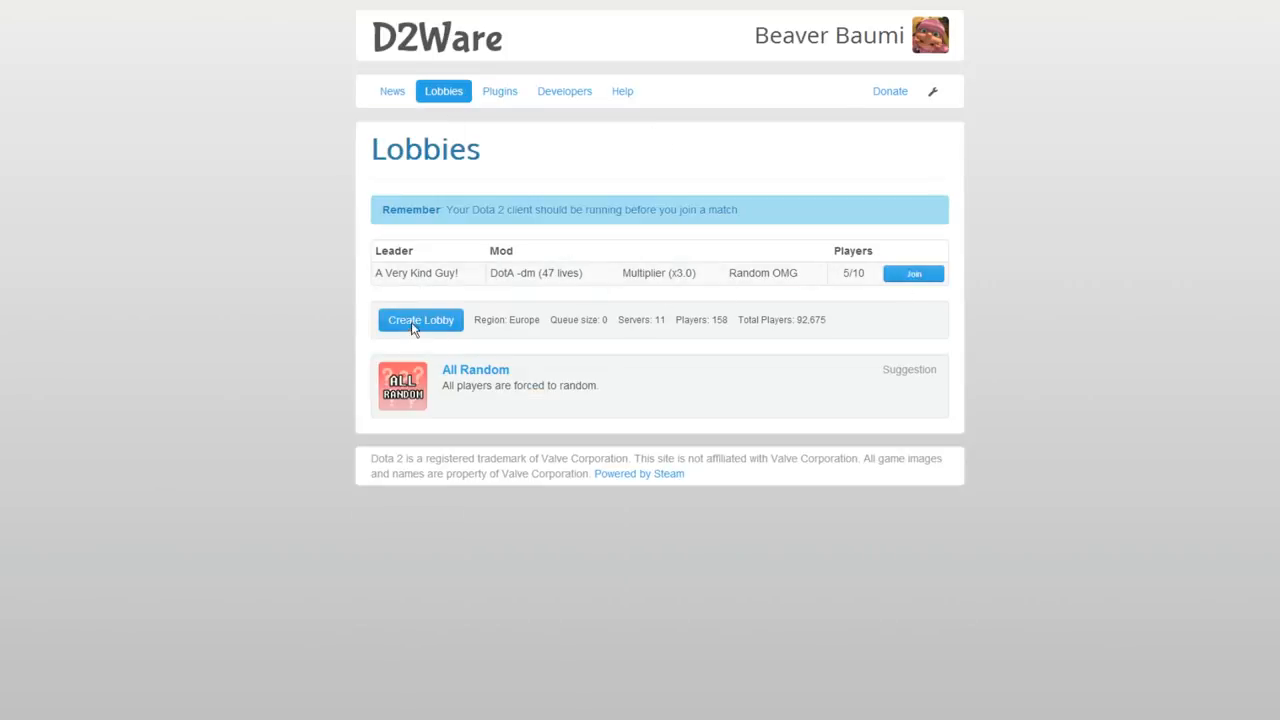
left_click(420, 320)
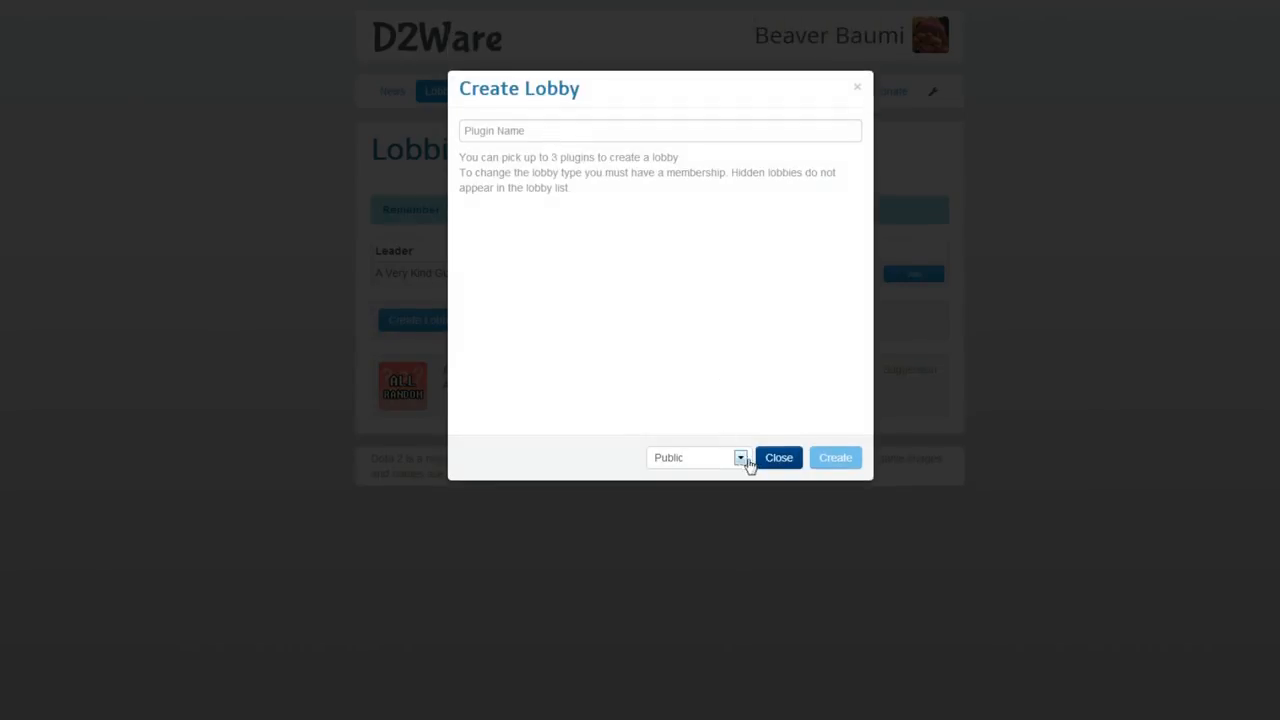
mouse_move(670, 466)
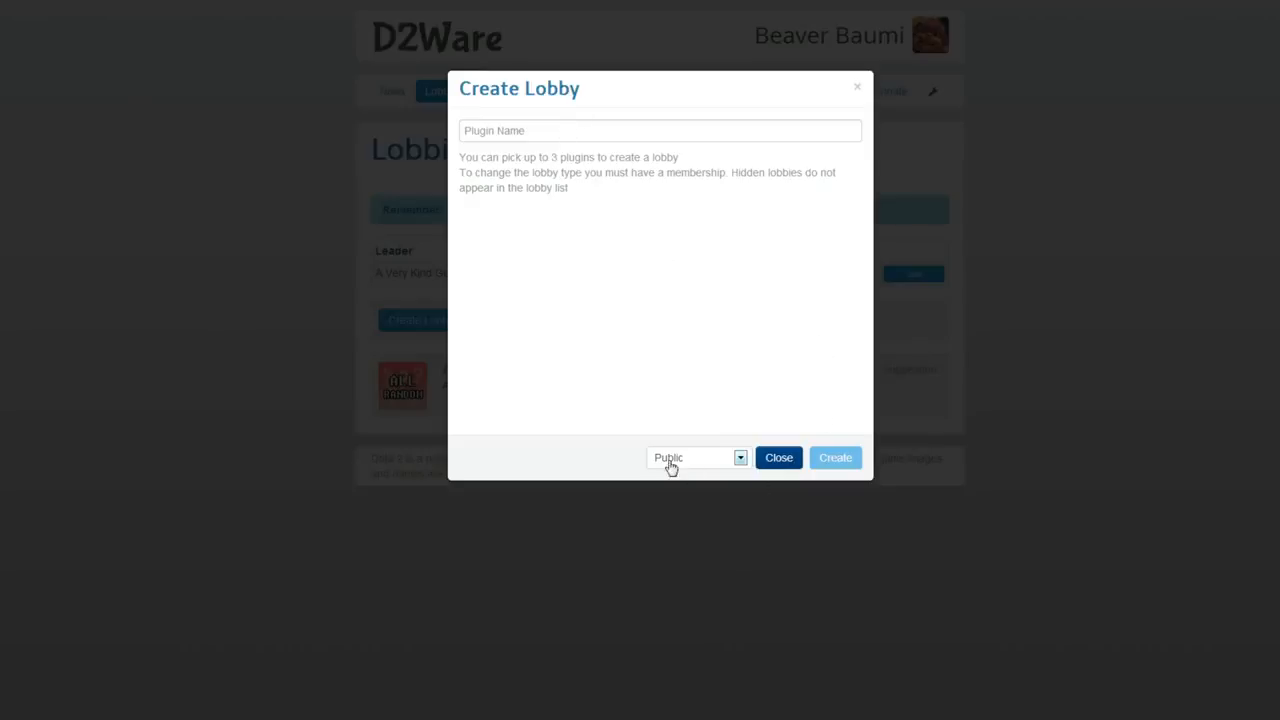
left_click(697, 457)
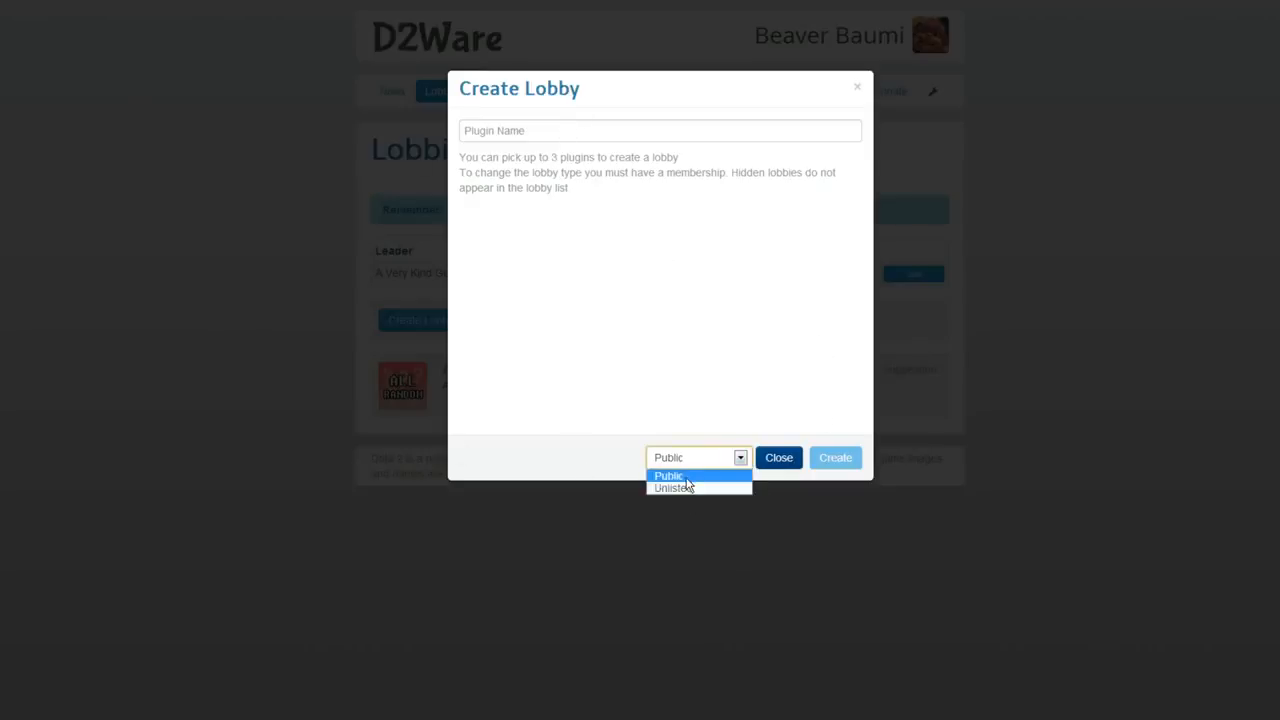
left_click(668, 475)
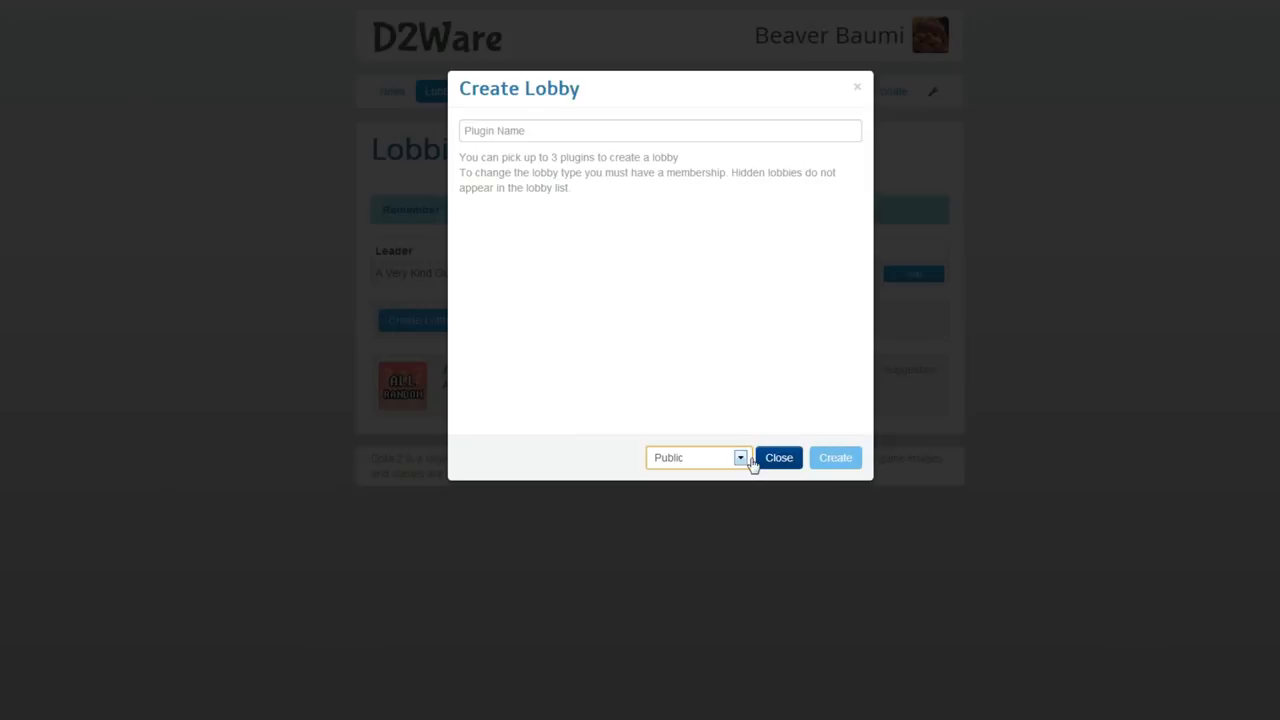
left_click(778, 457)
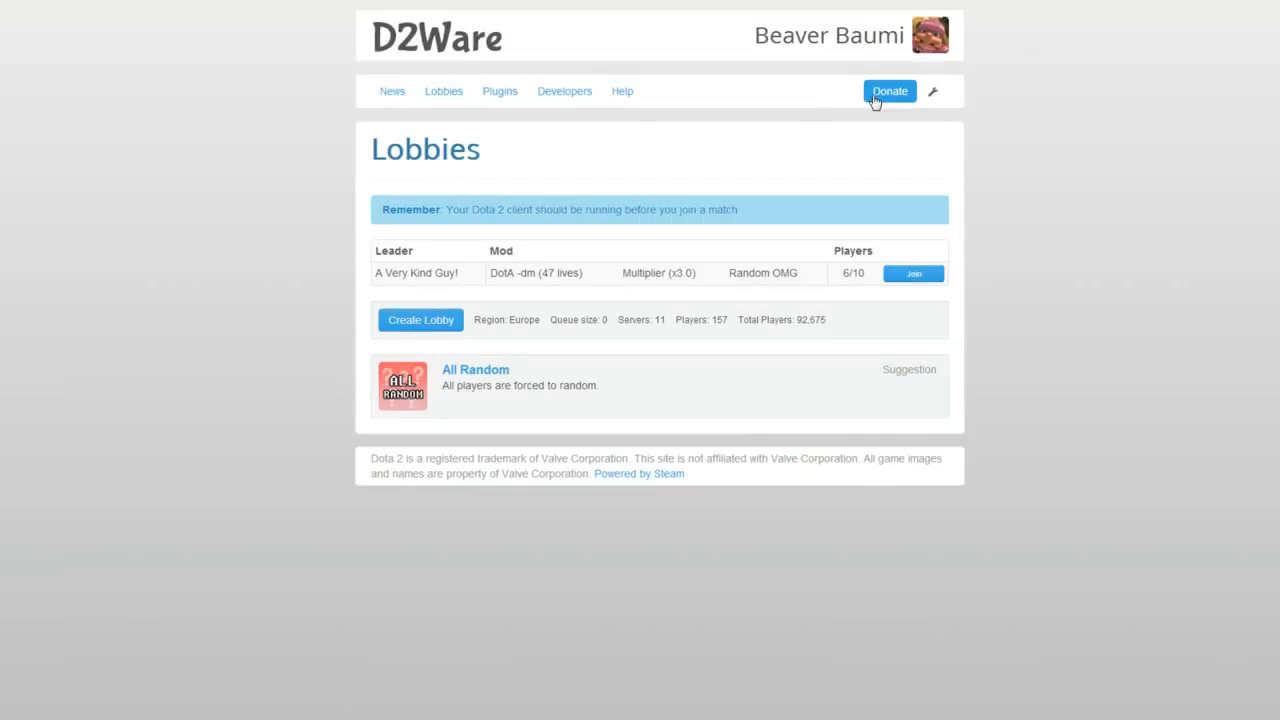
left_click(889, 91)
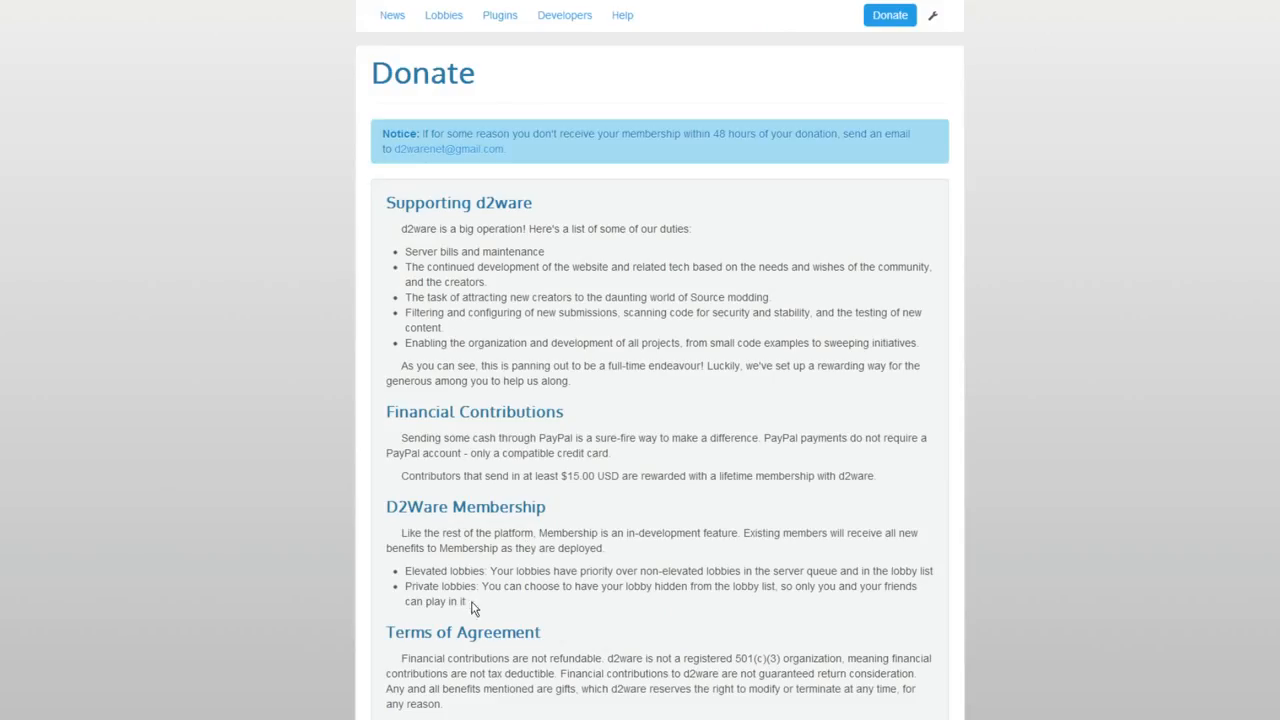
scroll("down", 3)
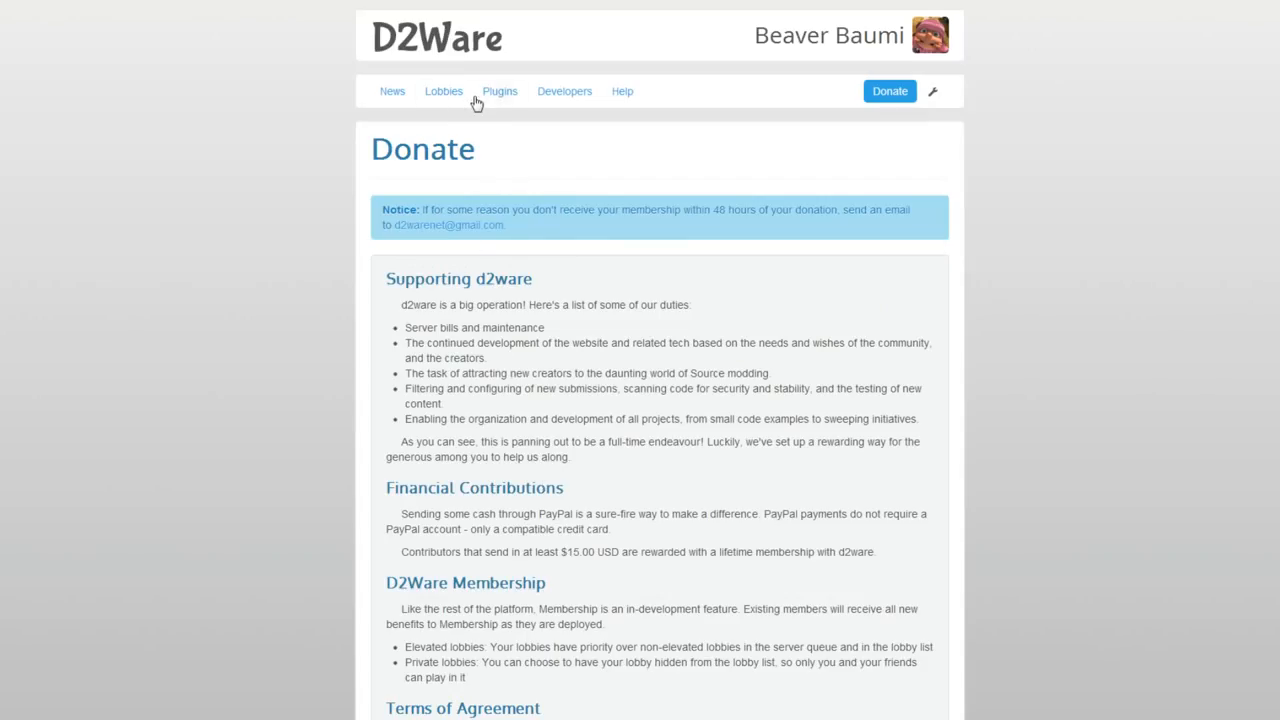
left_click(443, 91)
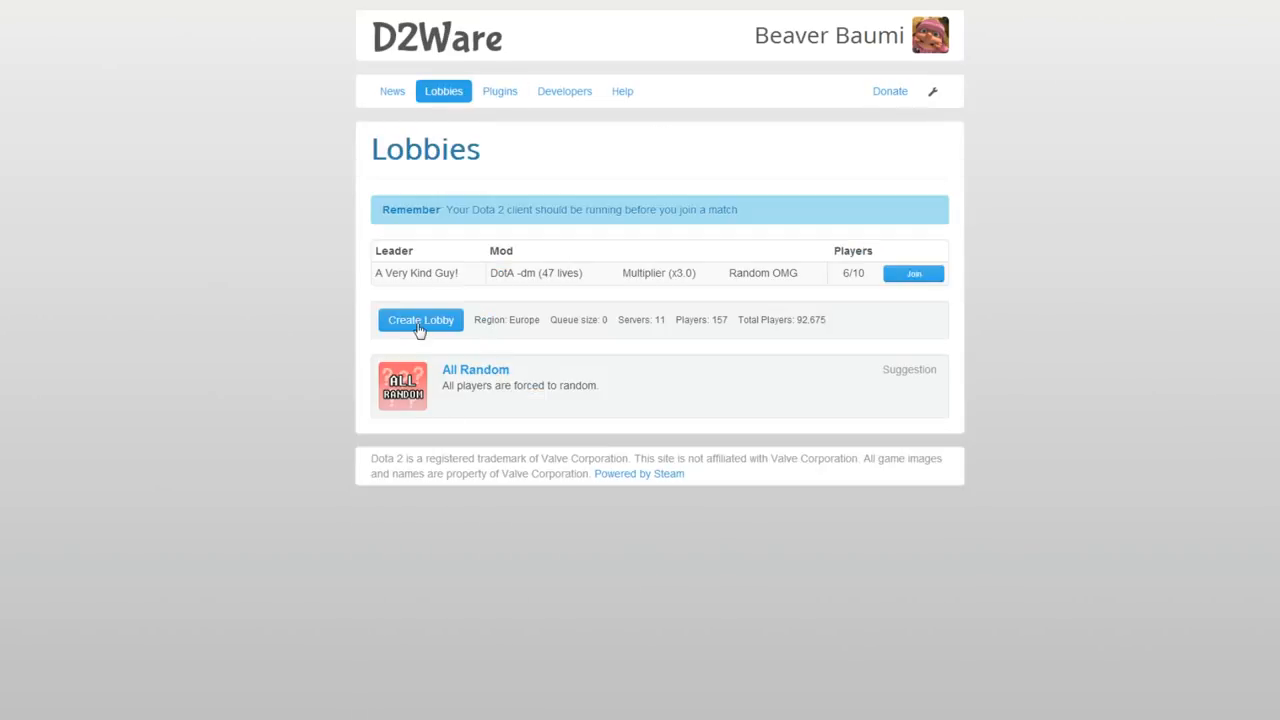
left_click(420, 319)
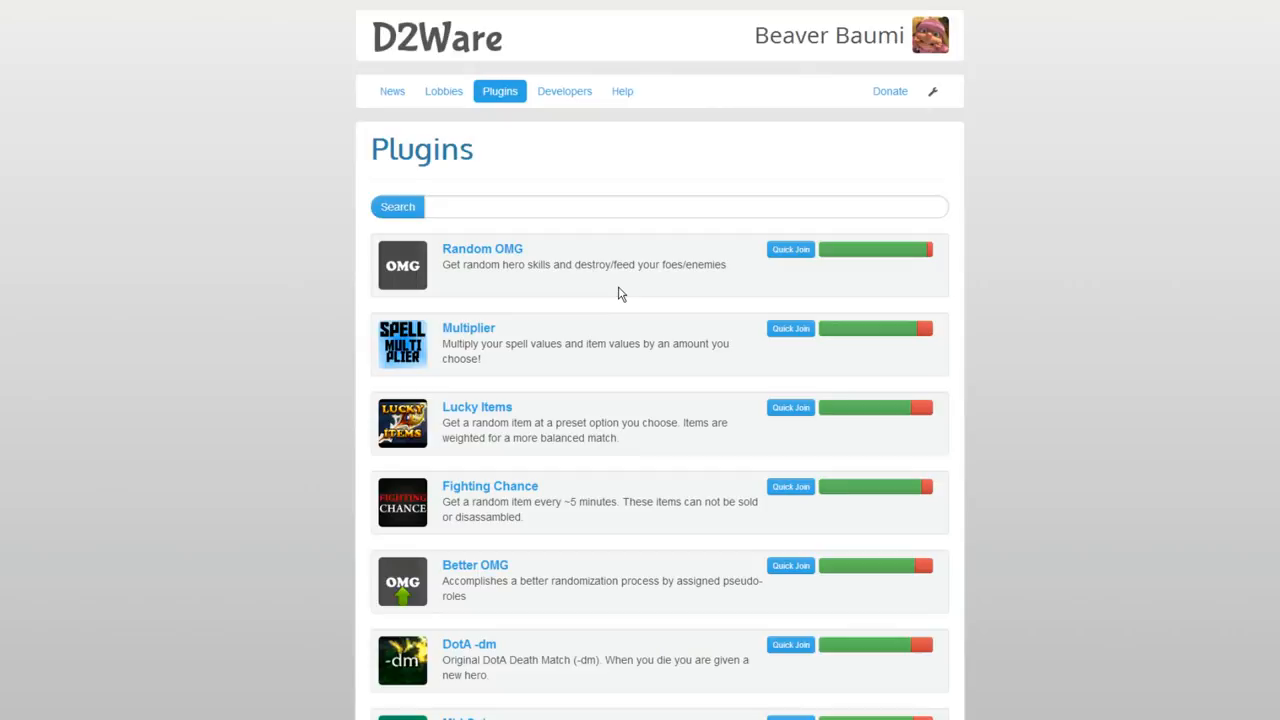
Step: Scroll through the plugin list pages looking for Random OMG, DotA -dm and Better Legends of Dota
scroll("down", 3)
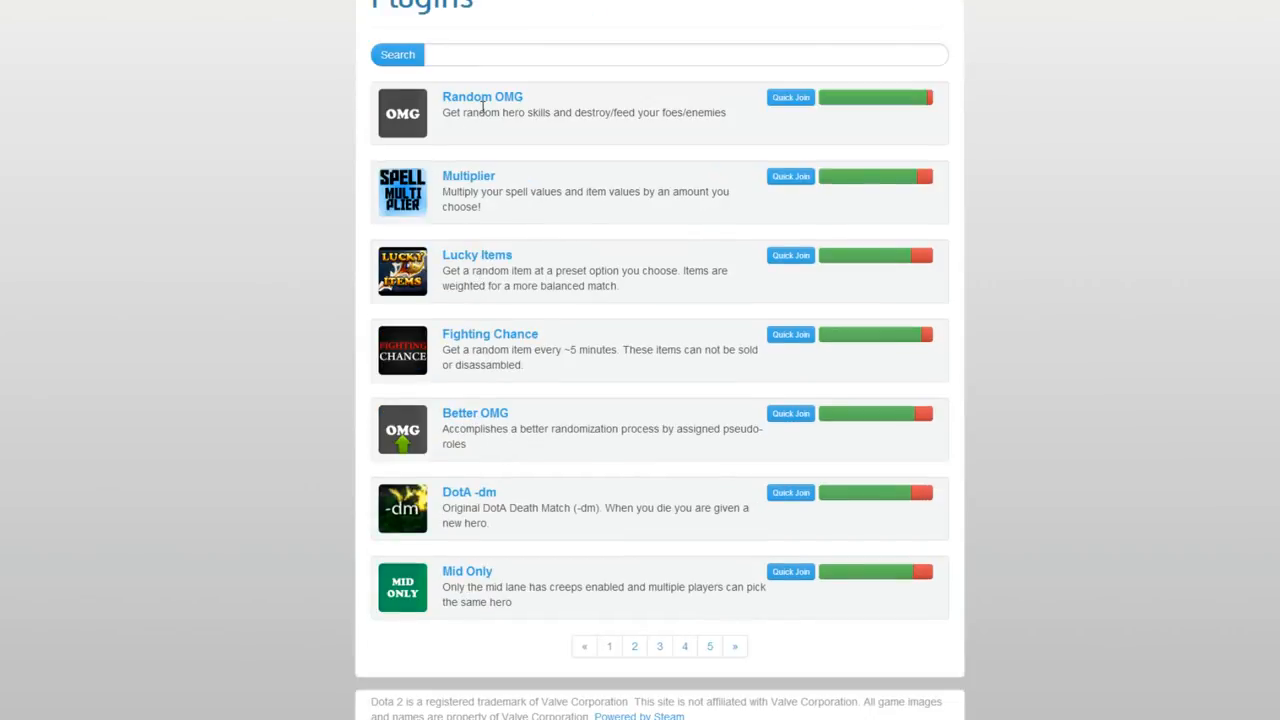
mouse_move(555, 367)
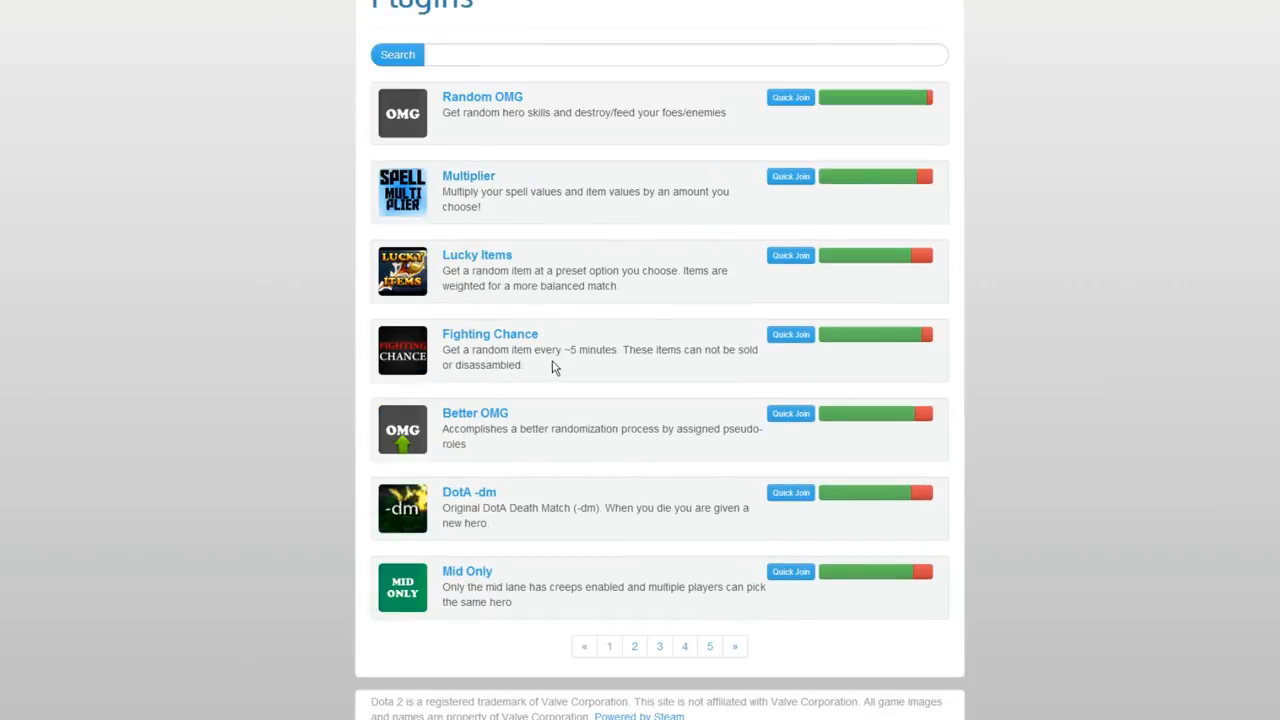
mouse_move(683, 555)
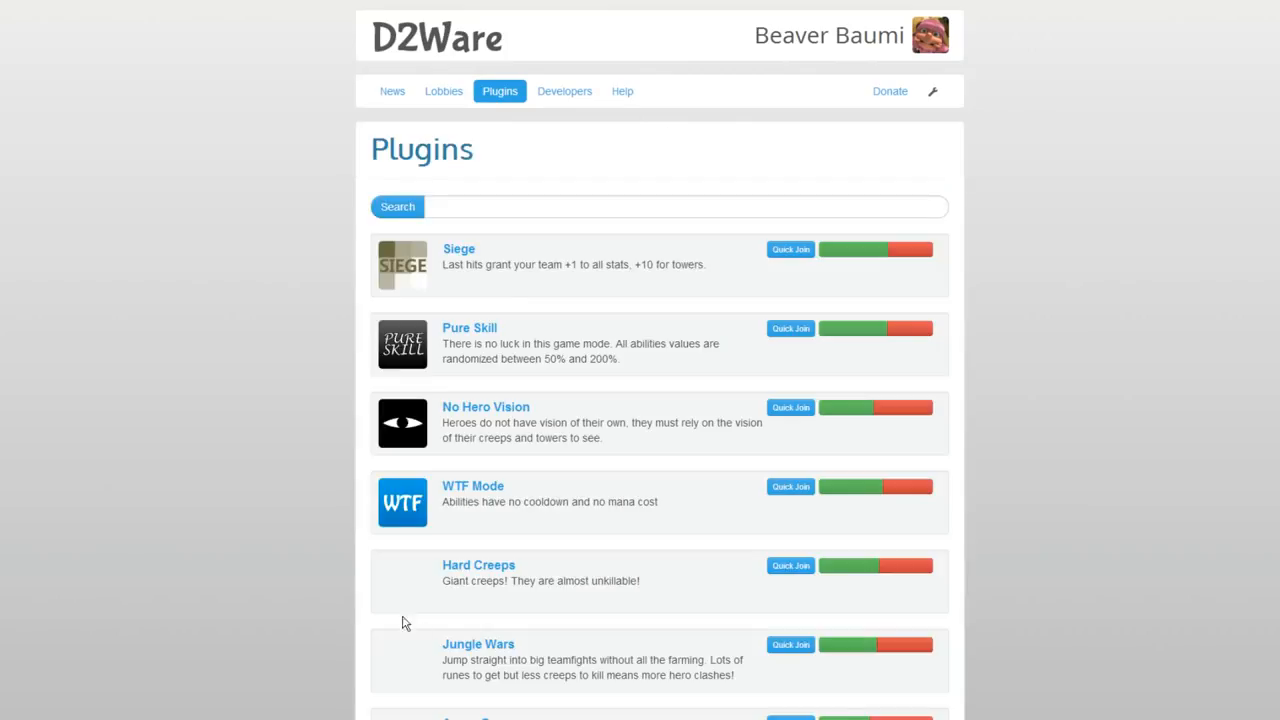
scroll("down", 3)
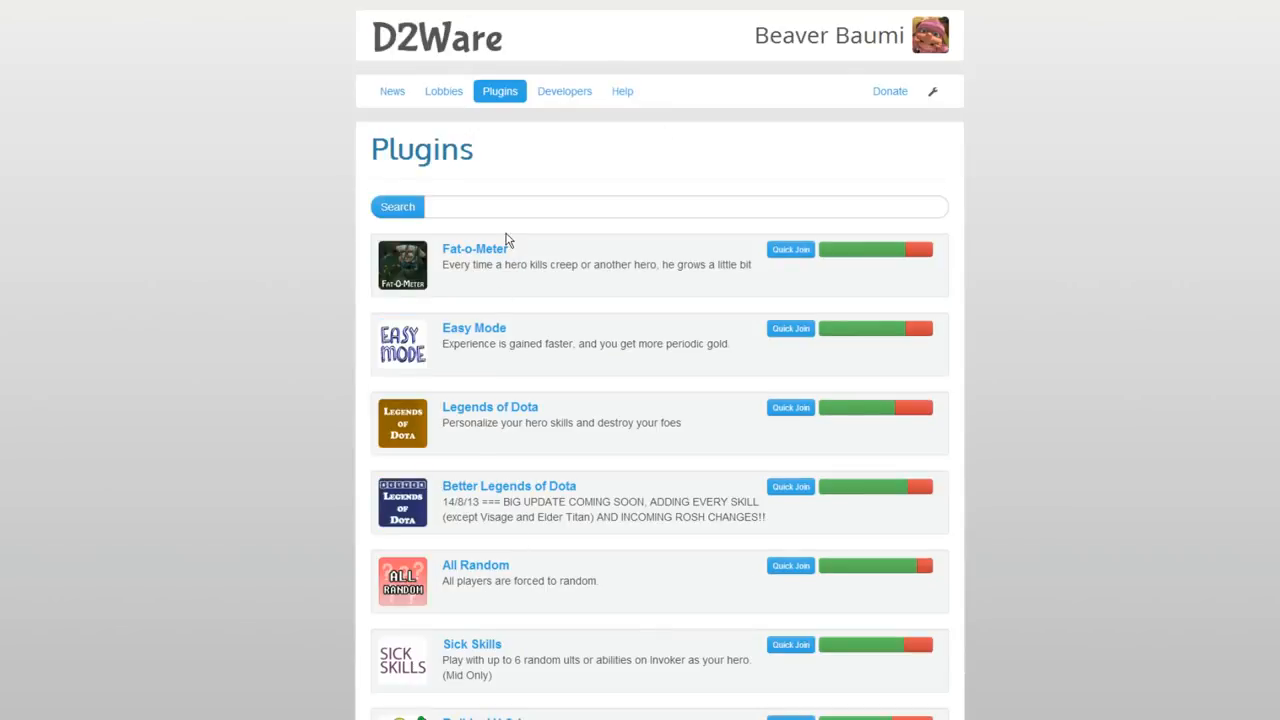
scroll("down", 3)
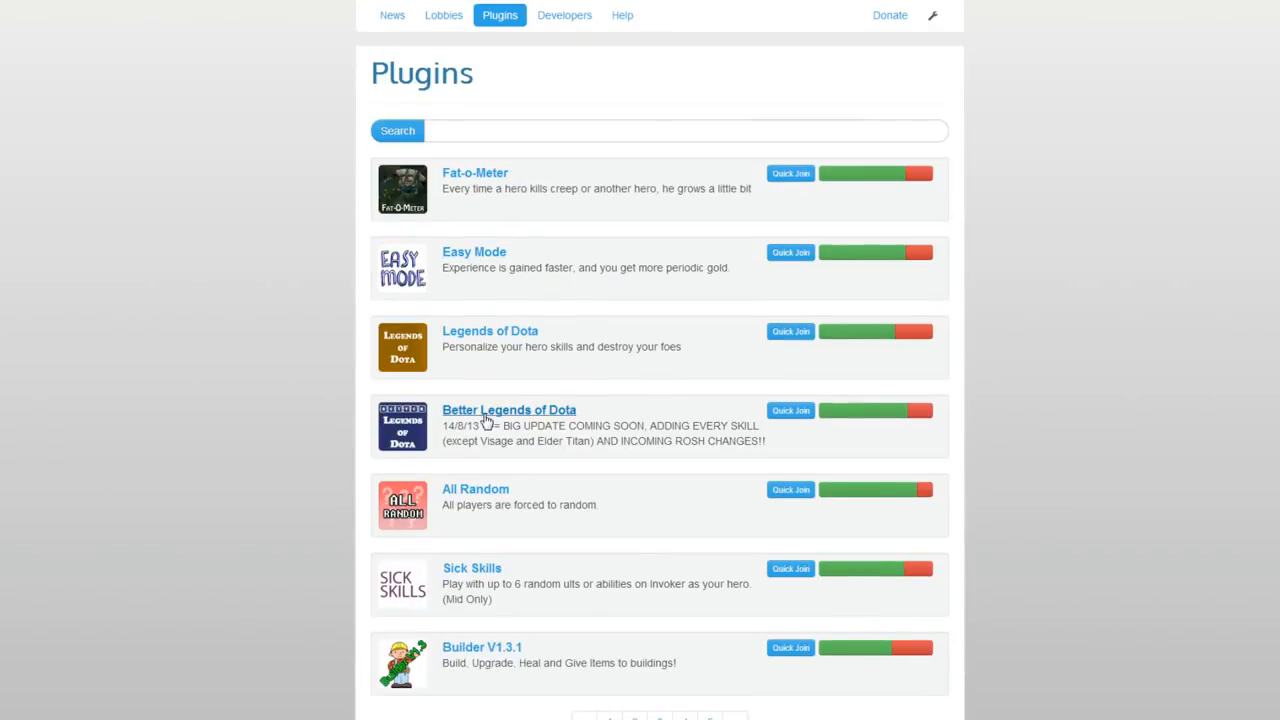
mouse_move(361, 446)
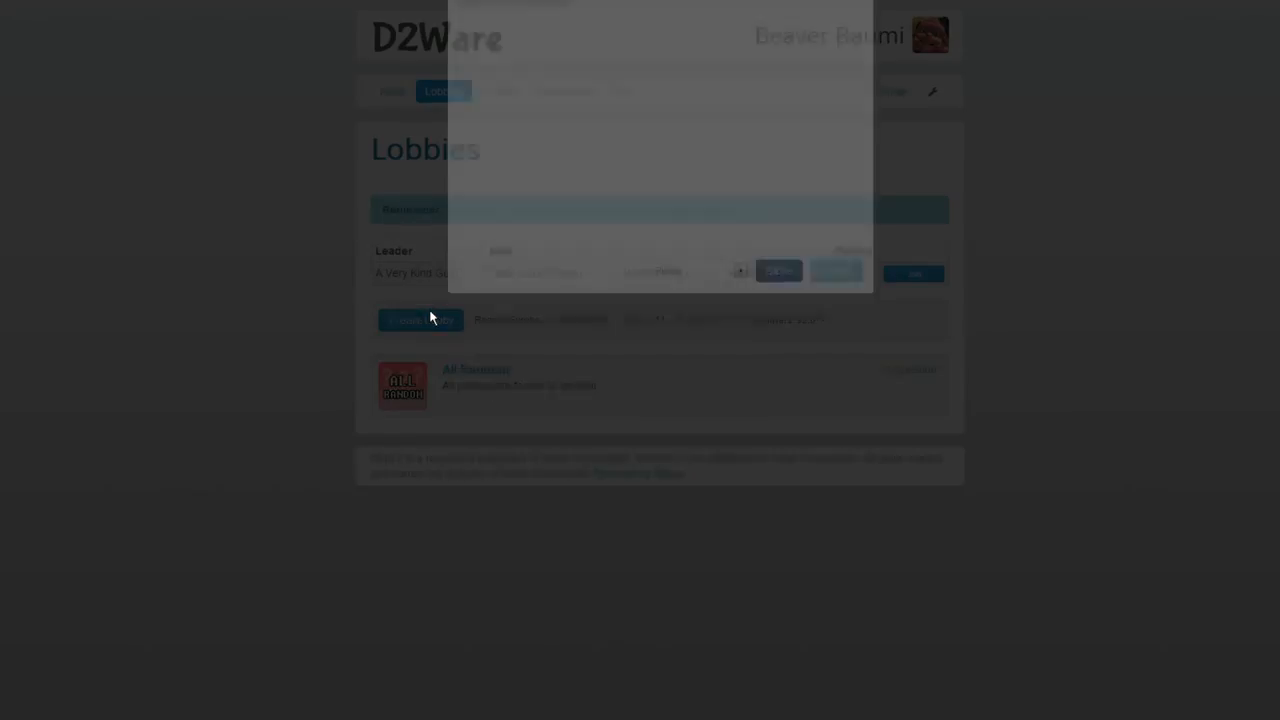
Step: Add Random OMG and DotA -dm to the lobby, setting DotA -dm to 2 lives
type("o")
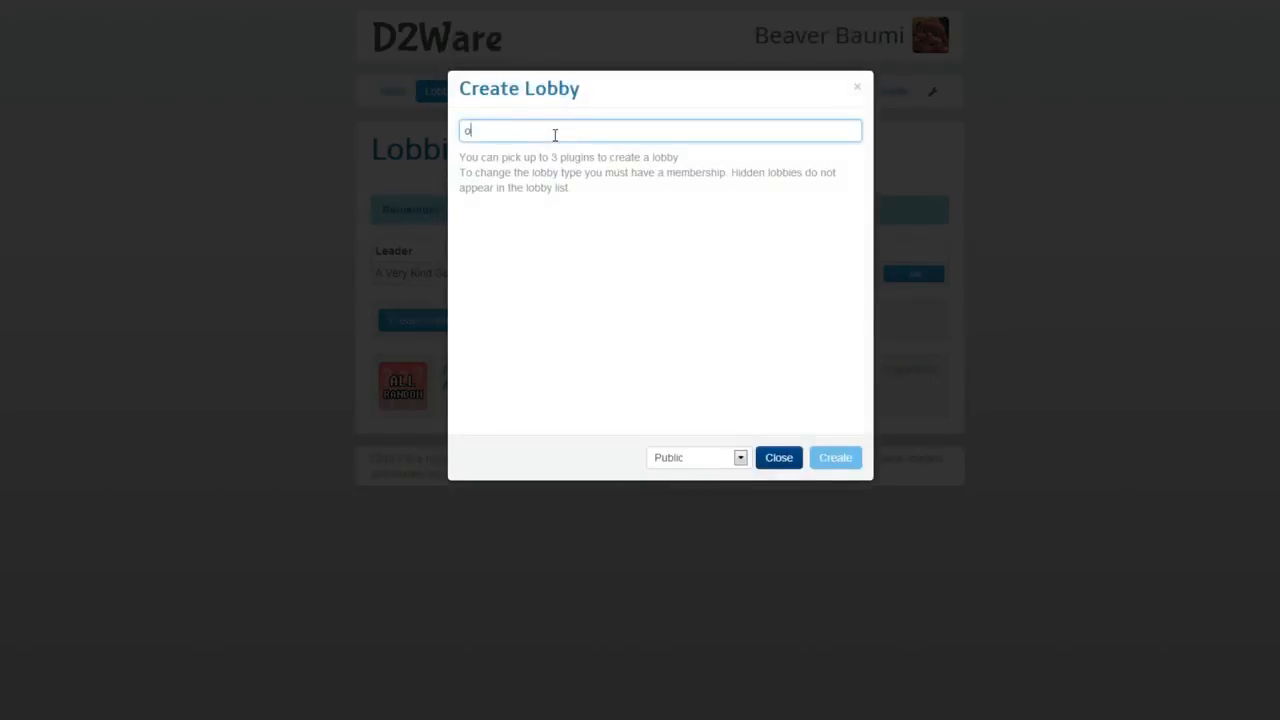
type("mg")
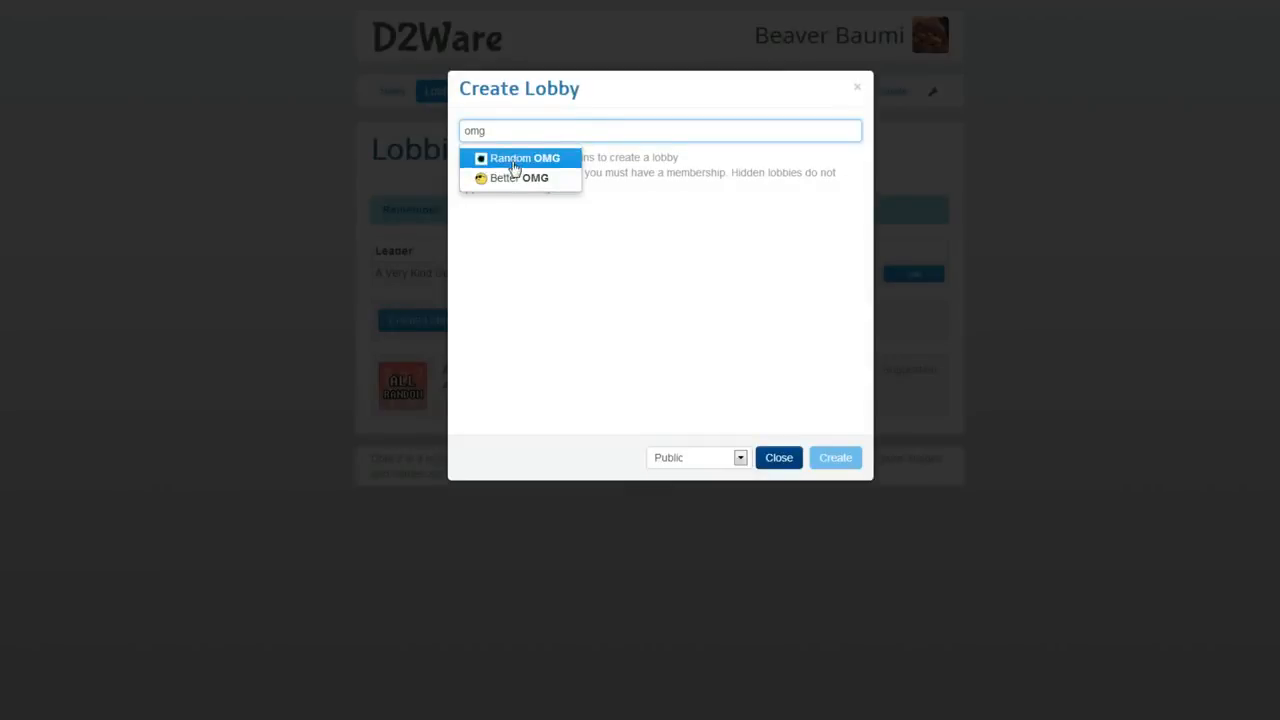
left_click(525, 157)
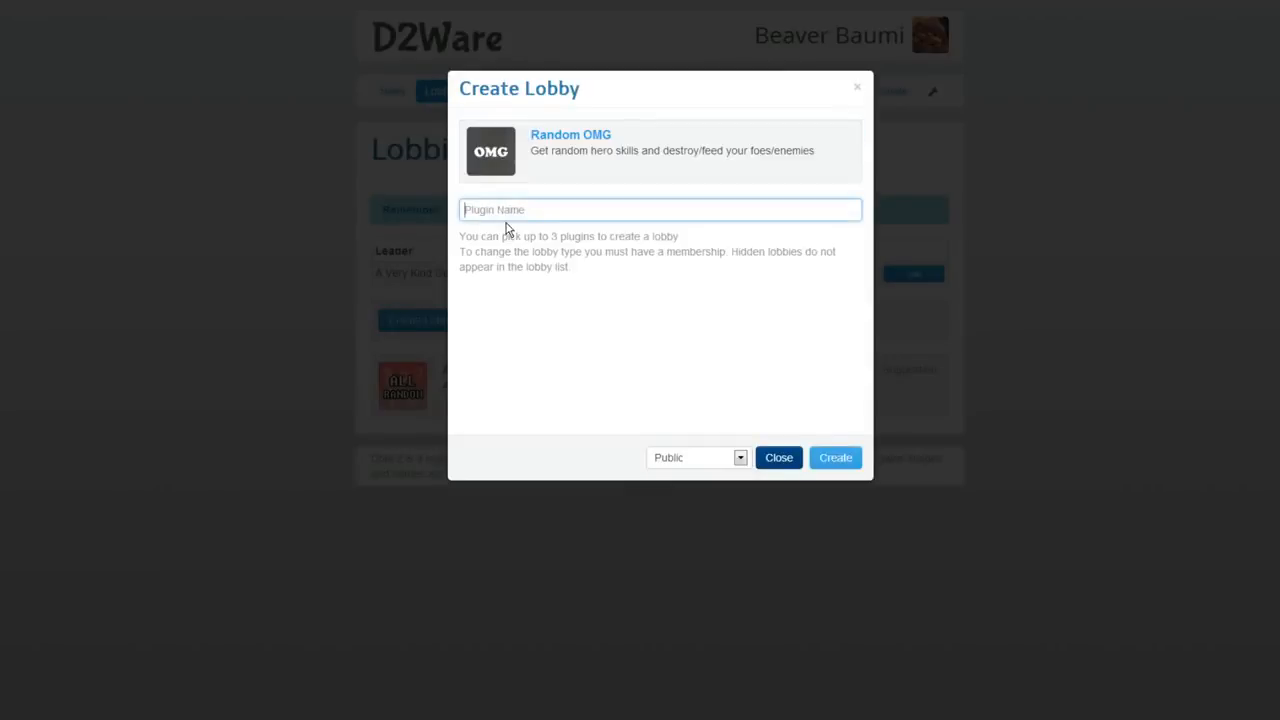
type("-")
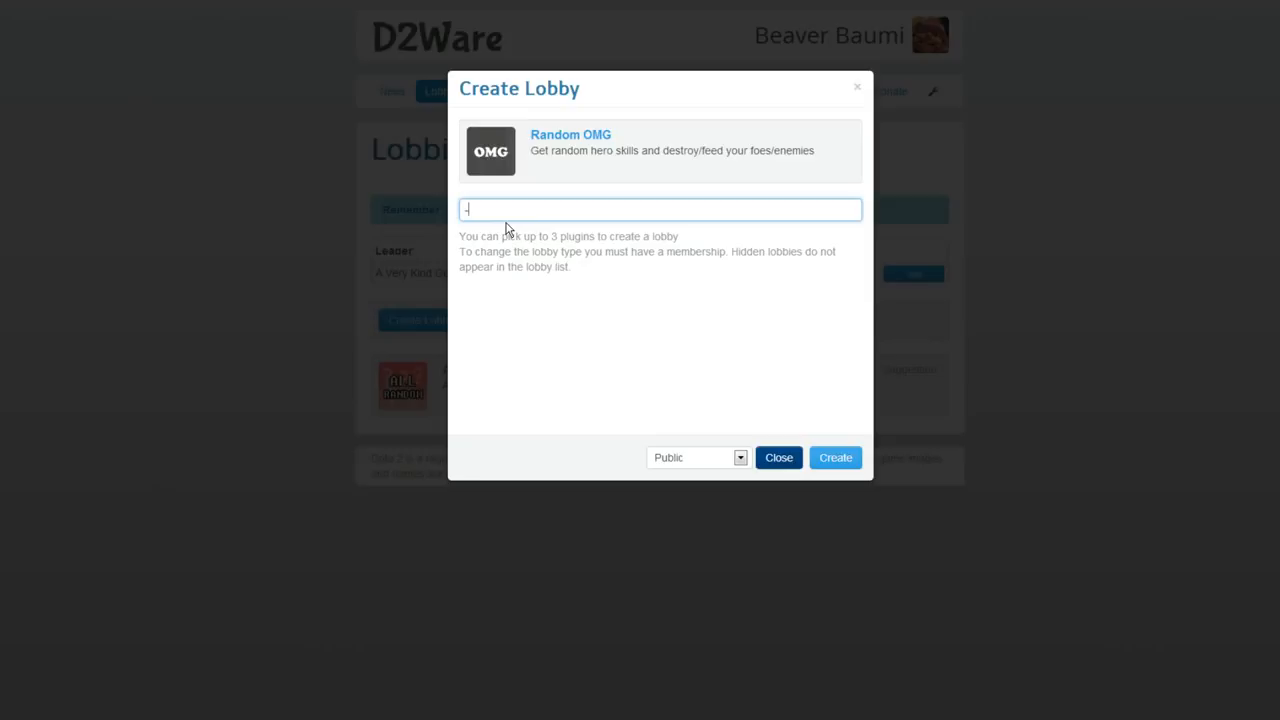
type("-dm")
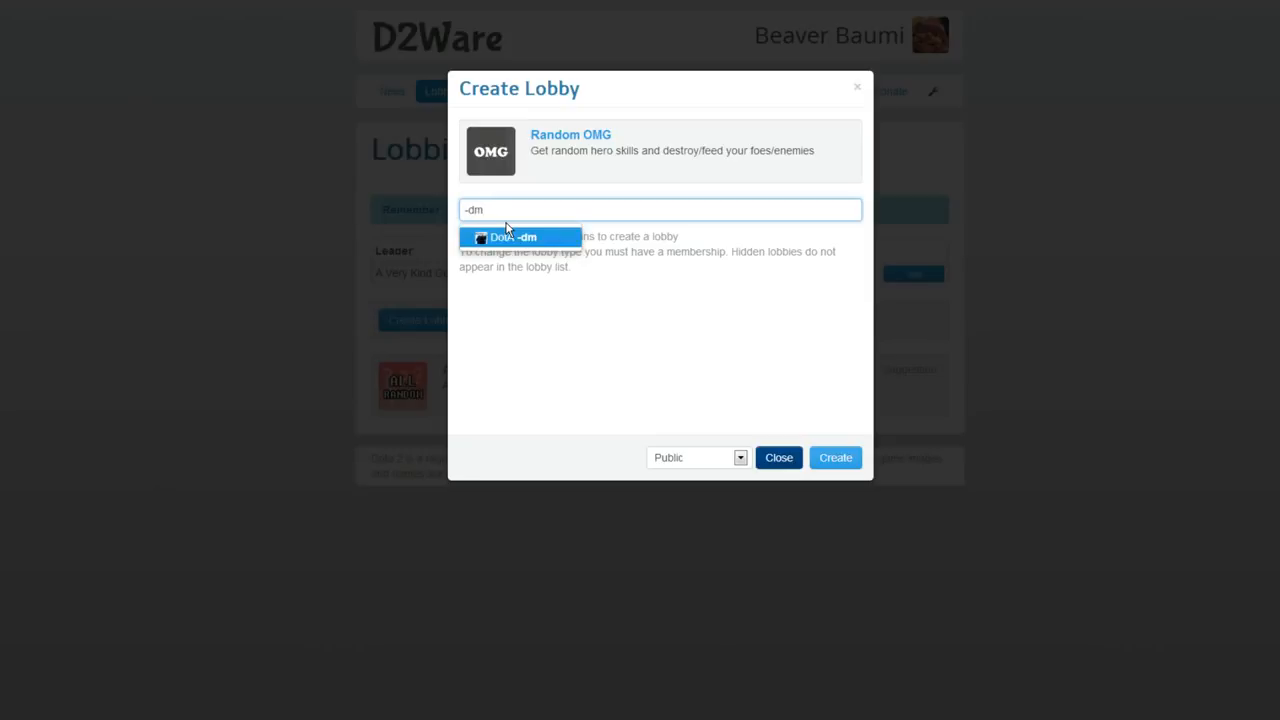
left_click(514, 237)
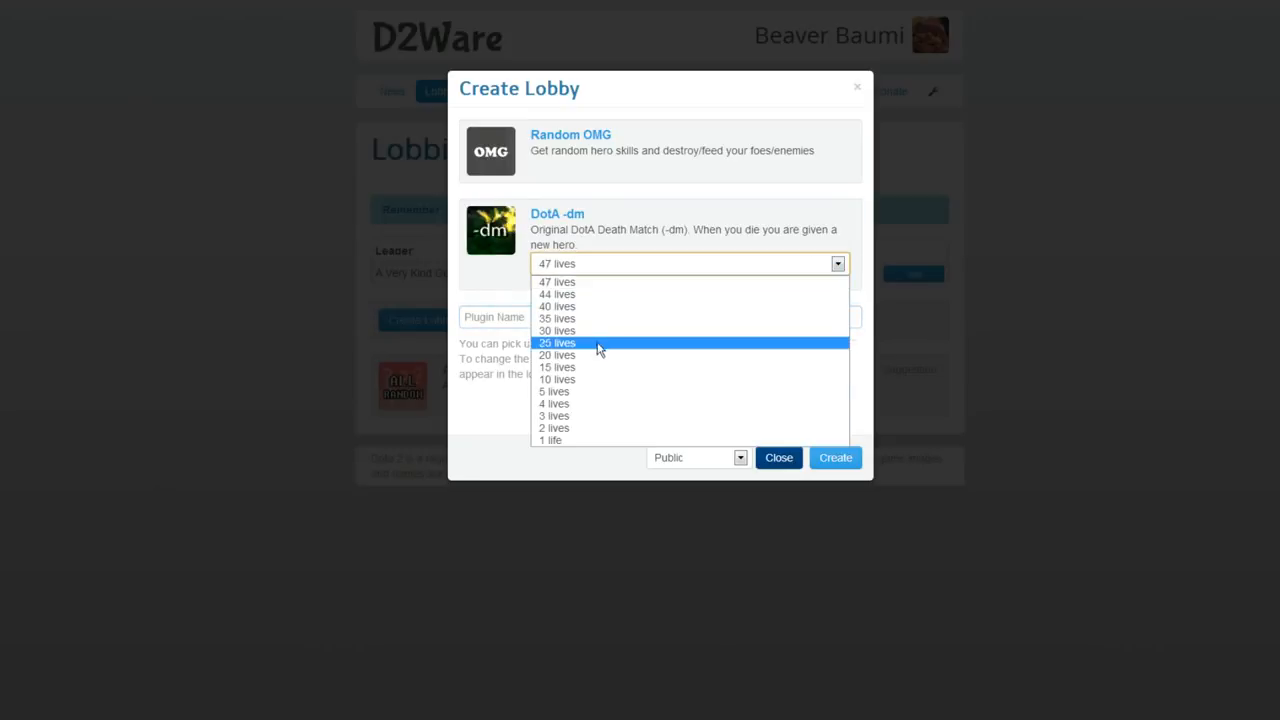
left_click(557, 281)
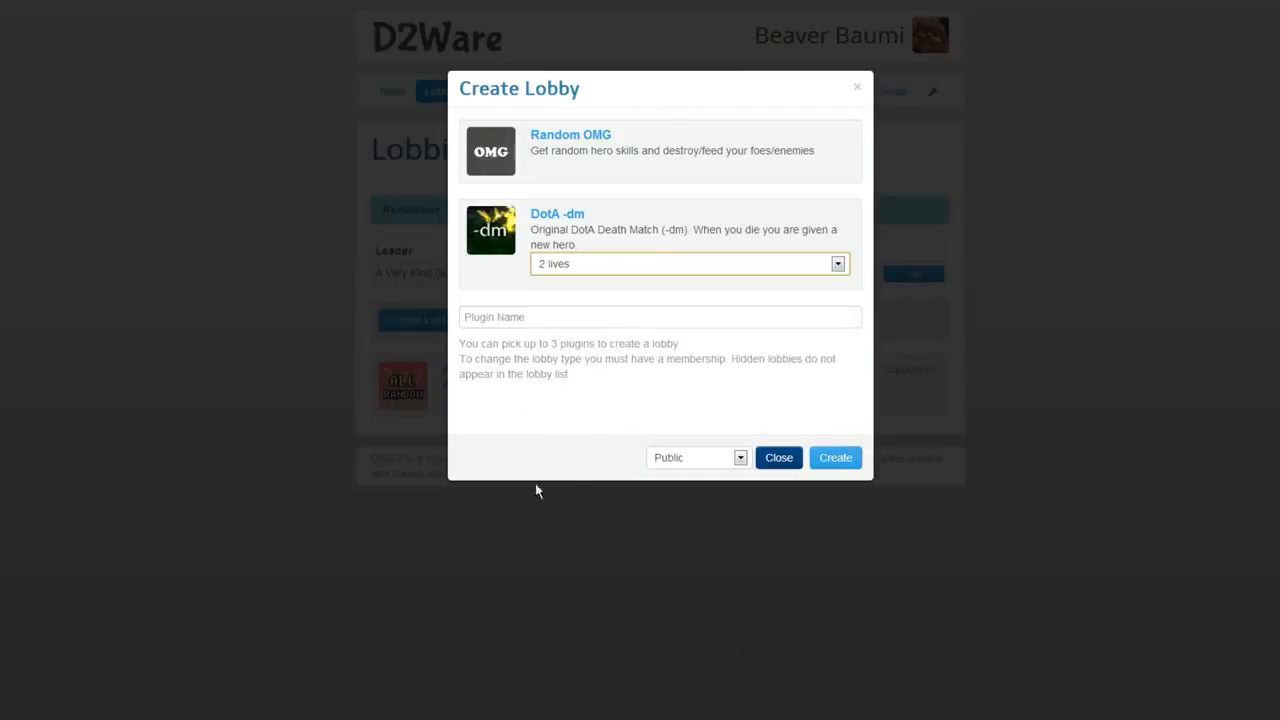
Step: Add Better Legends of Dota and create the lobby as Unlisted
left_click(660, 316)
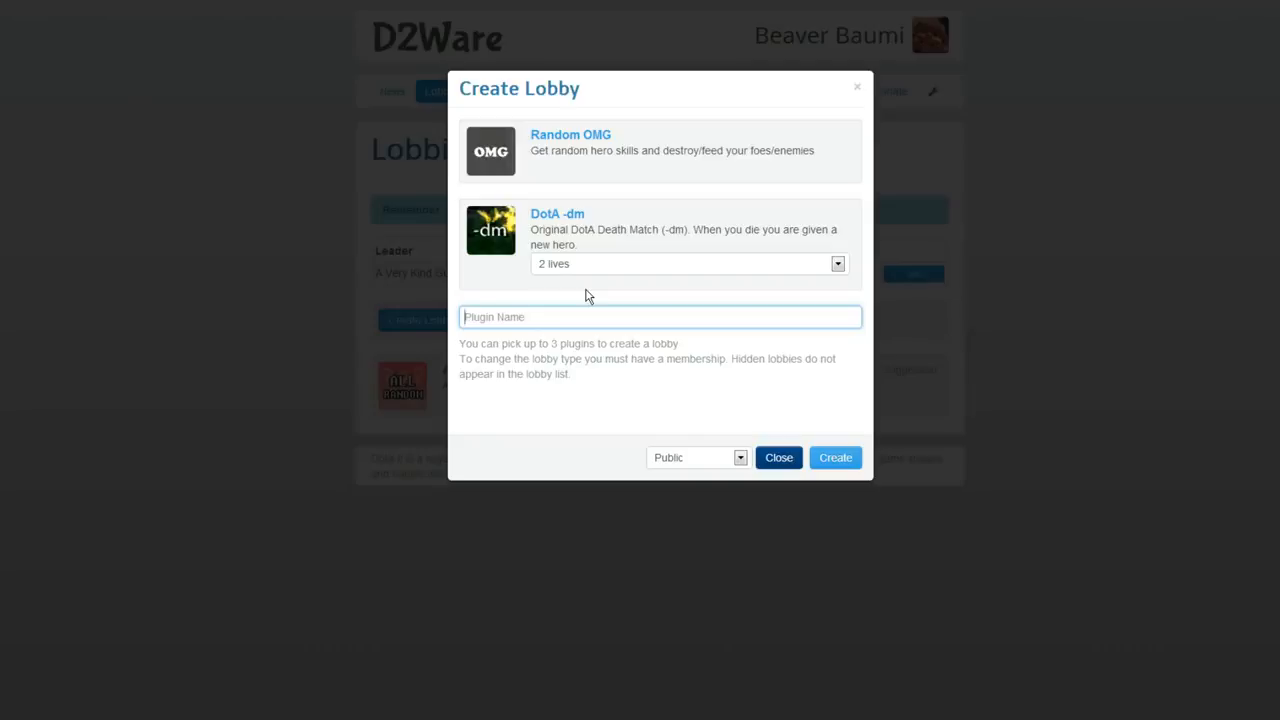
type("le")
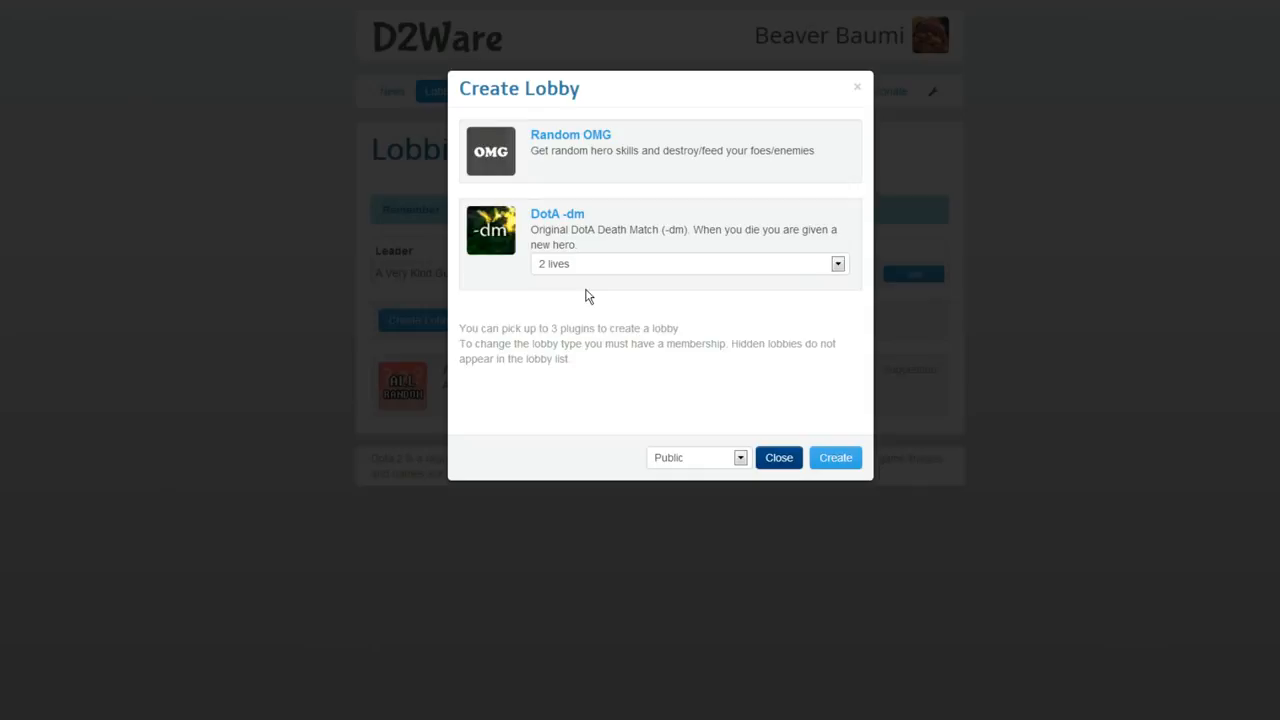
scroll("down", 3)
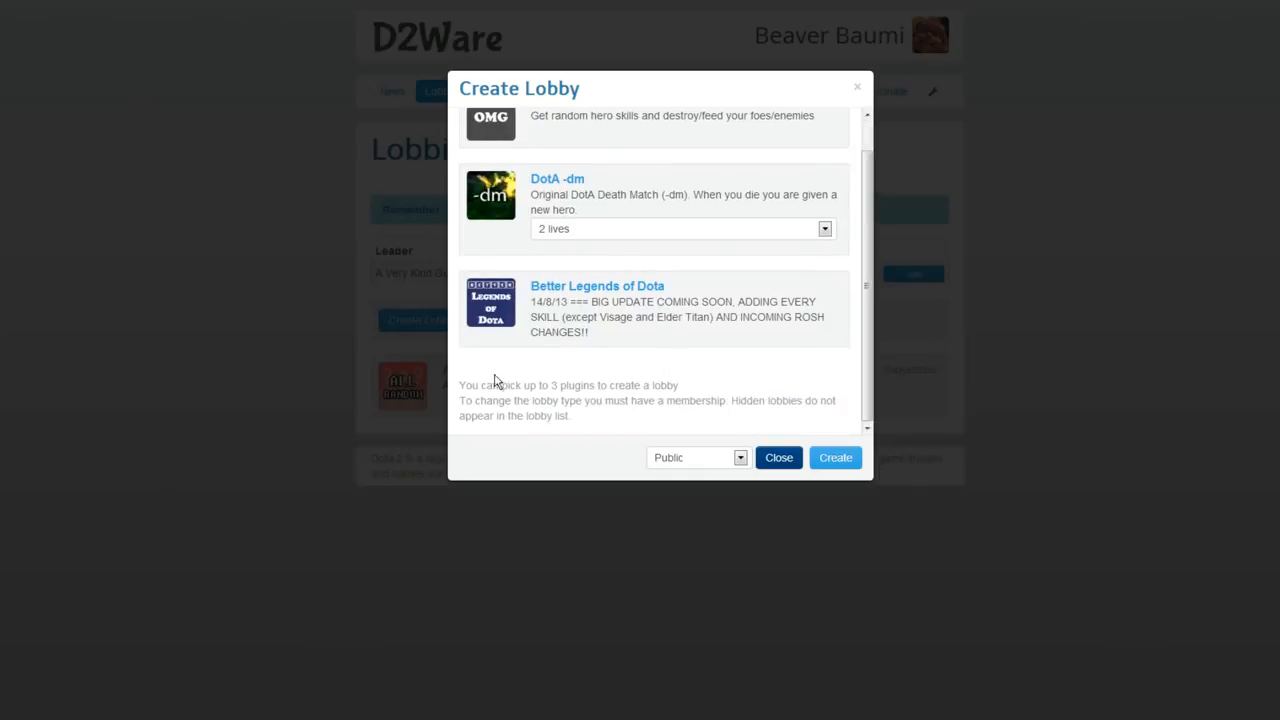
mouse_move(718, 389)
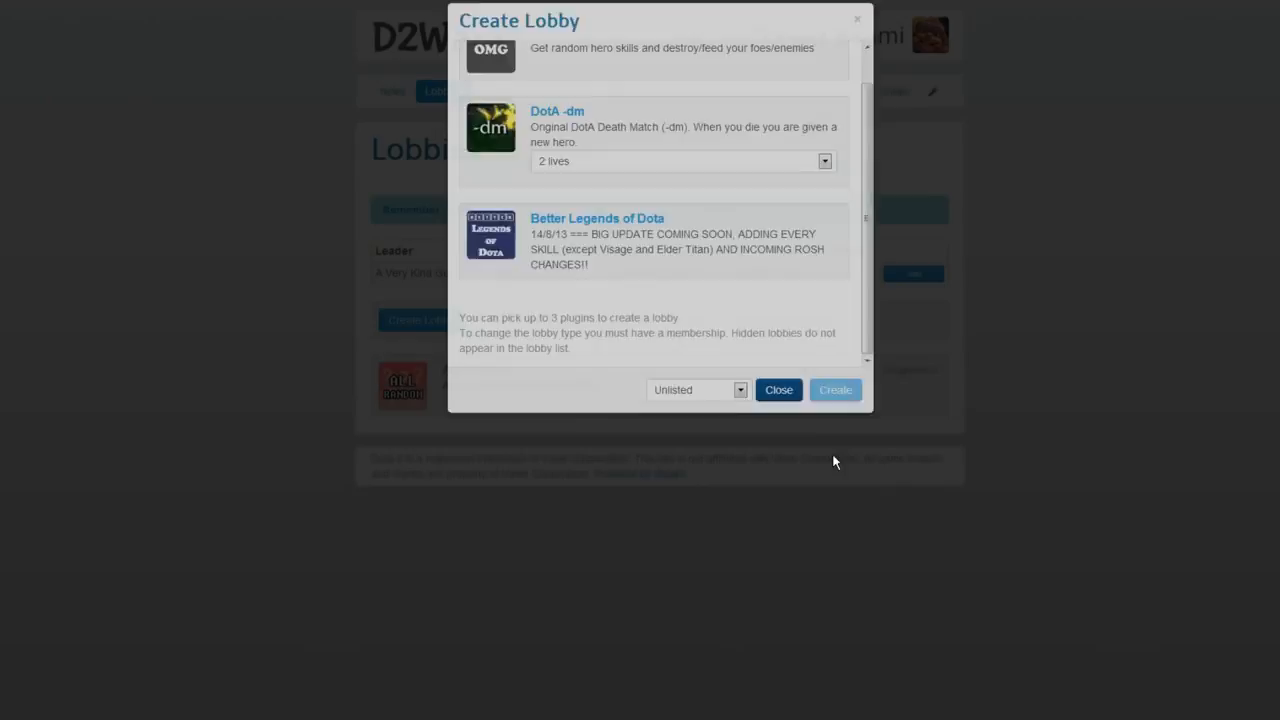
left_click(834, 389)
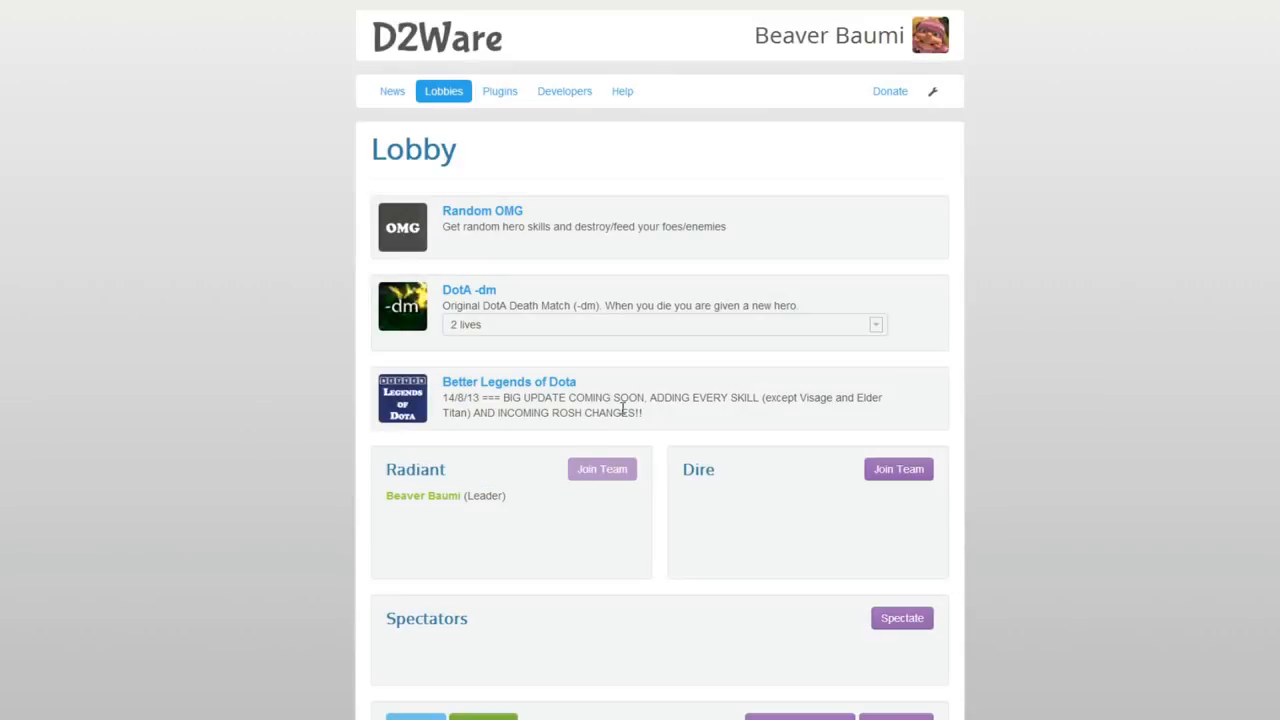
Step: Post 'hbukqwbie' to the lobby chat, then rejoin the Radiant team
scroll("down", 3)
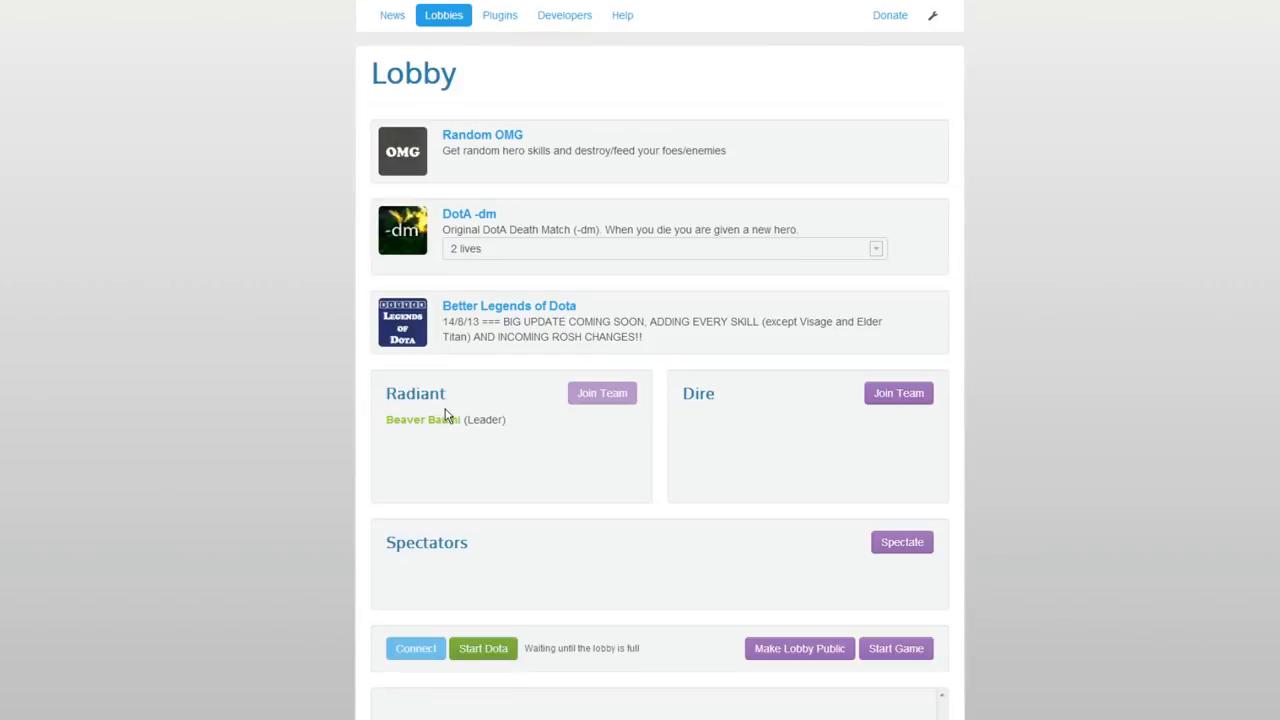
mouse_move(407, 496)
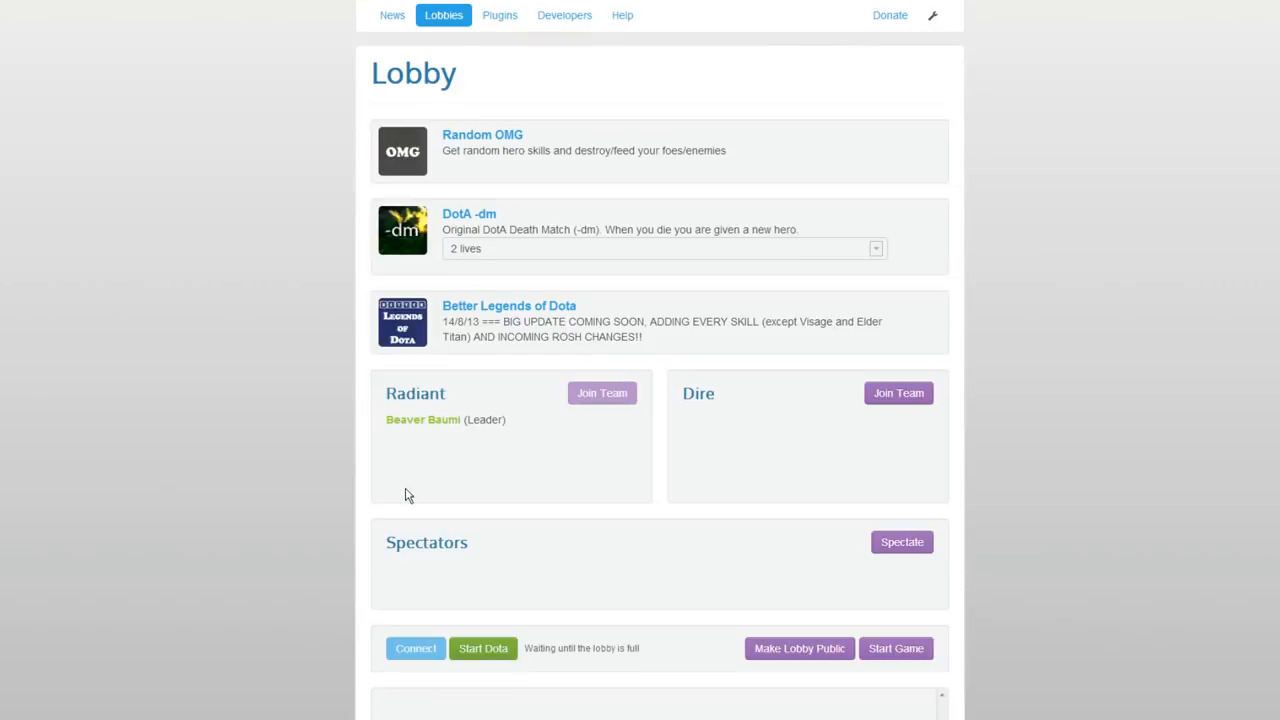
scroll("down", 3)
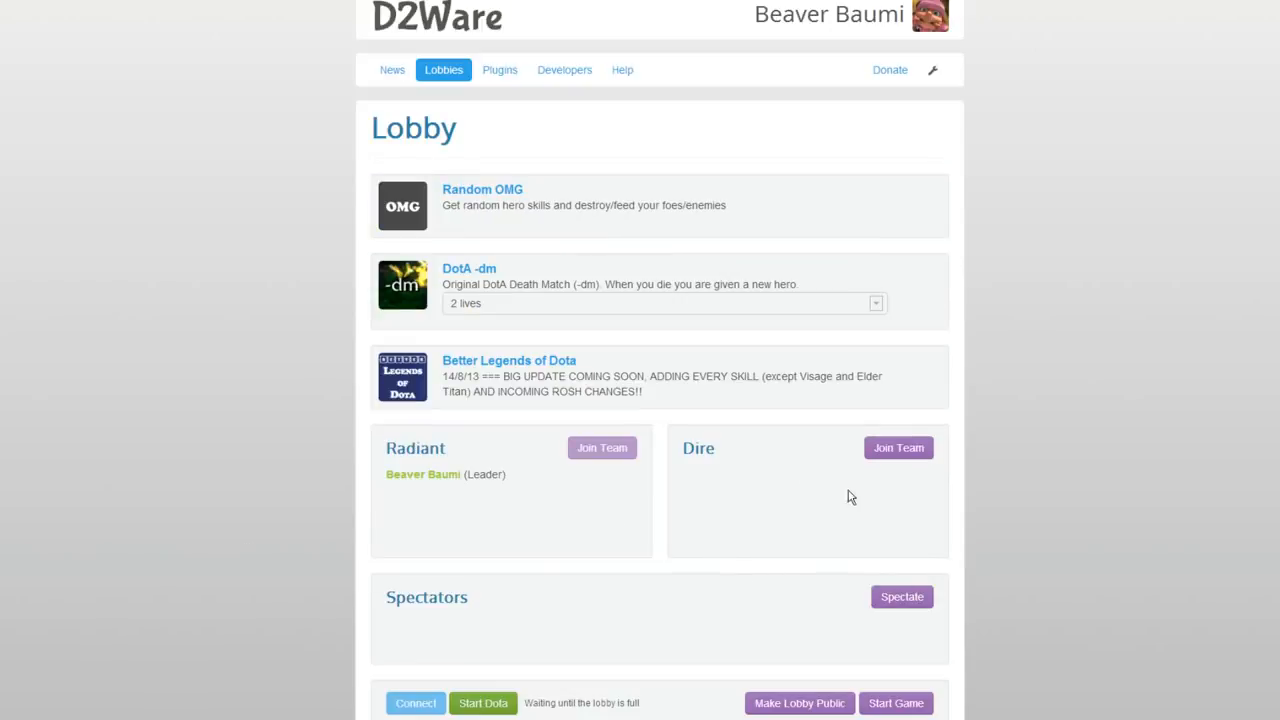
mouse_move(422, 325)
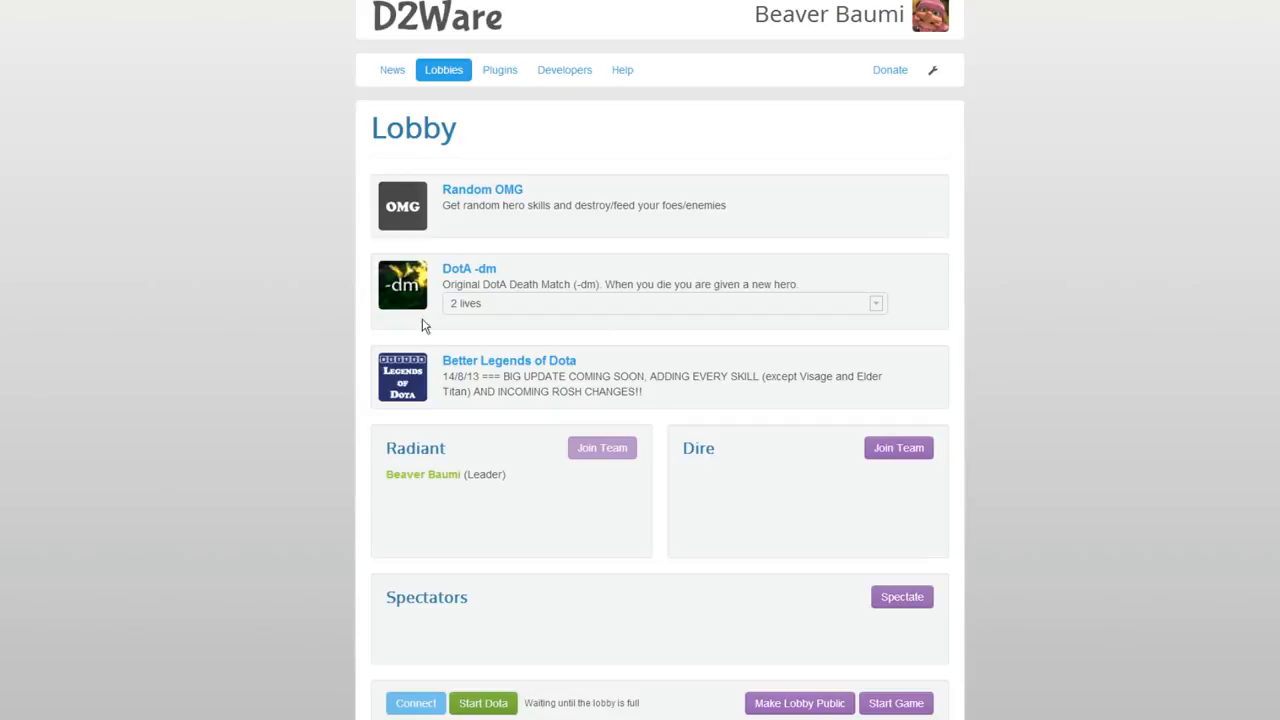
scroll("down", 3)
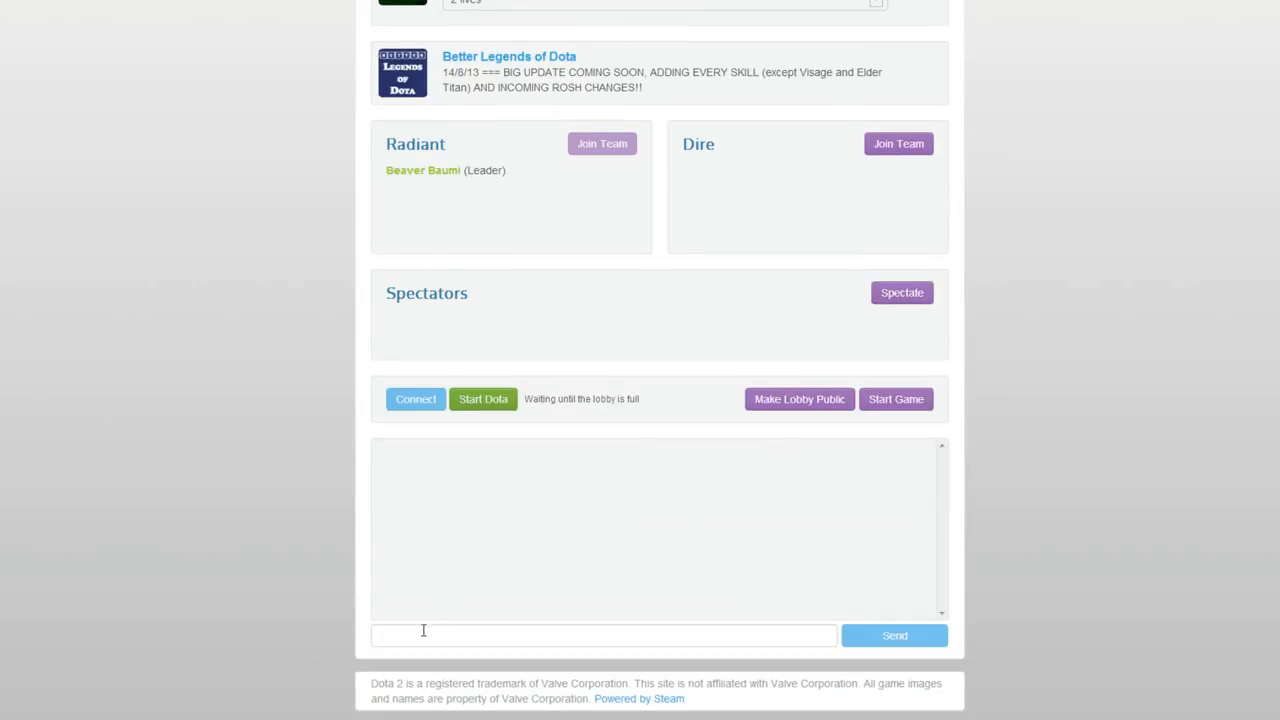
type("hbukqwbie")
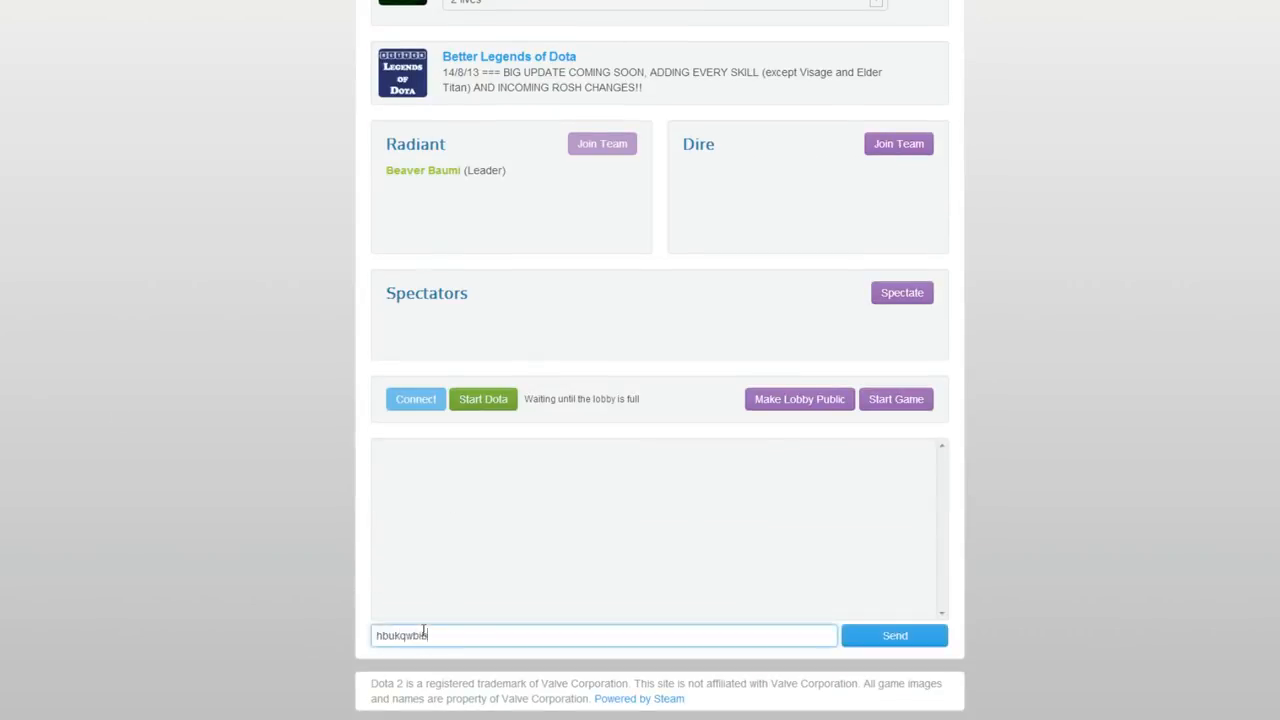
left_click(894, 635)
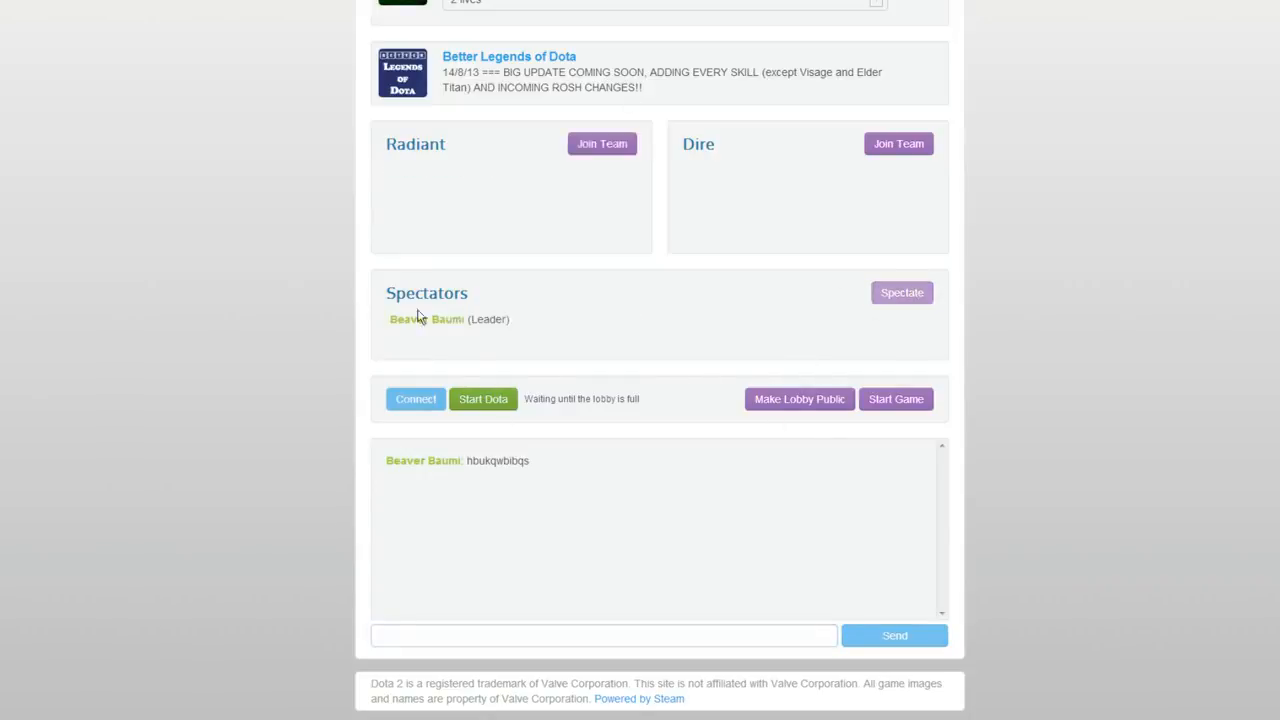
left_click(601, 143)
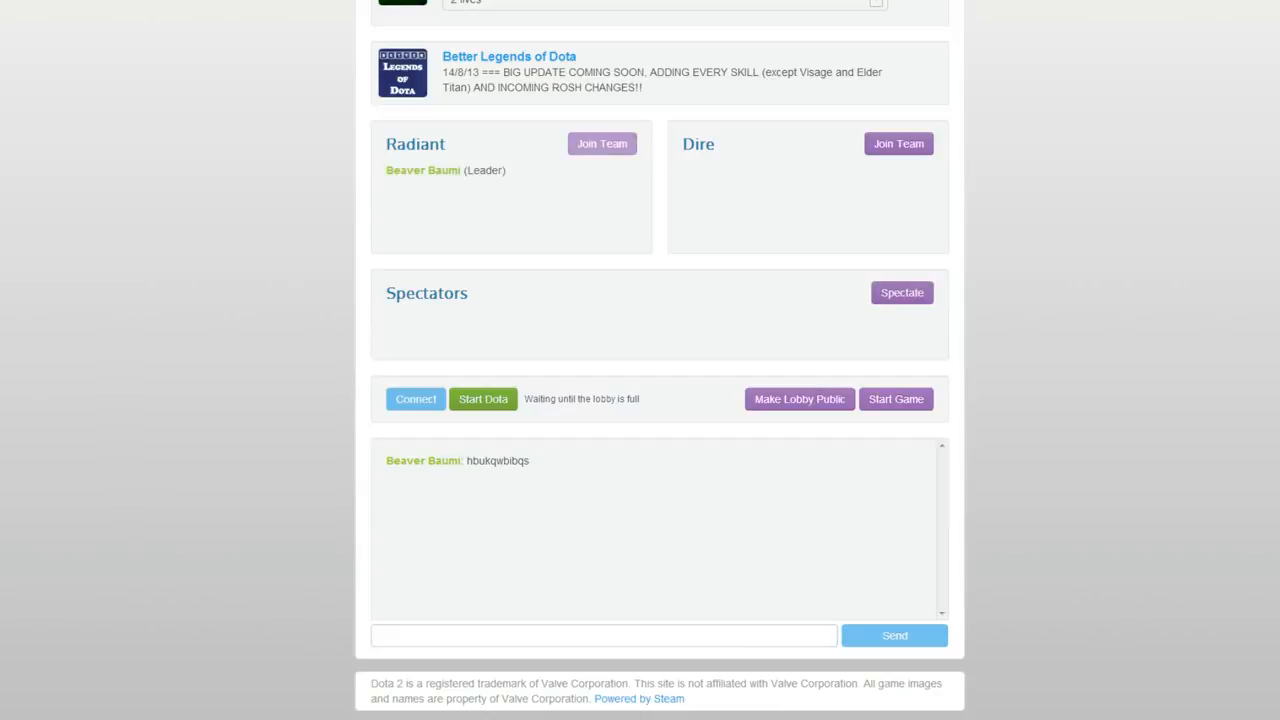
mouse_move(384, 400)
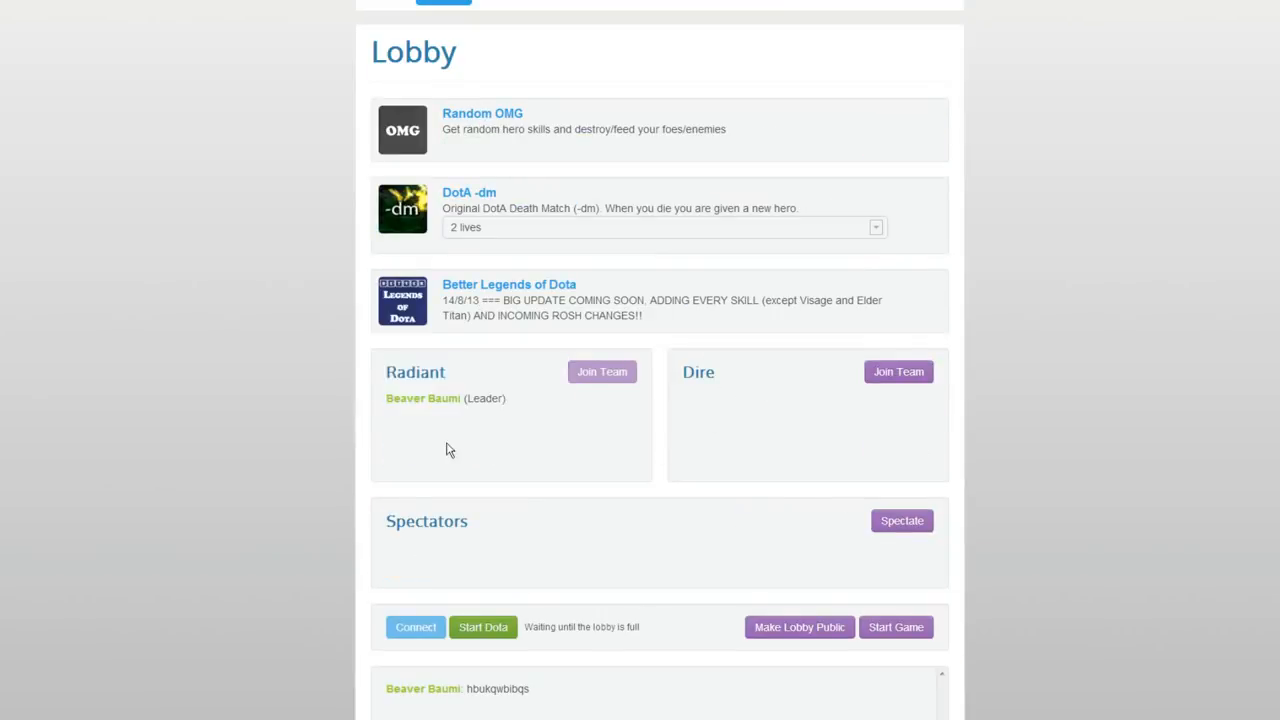
mouse_move(693, 440)
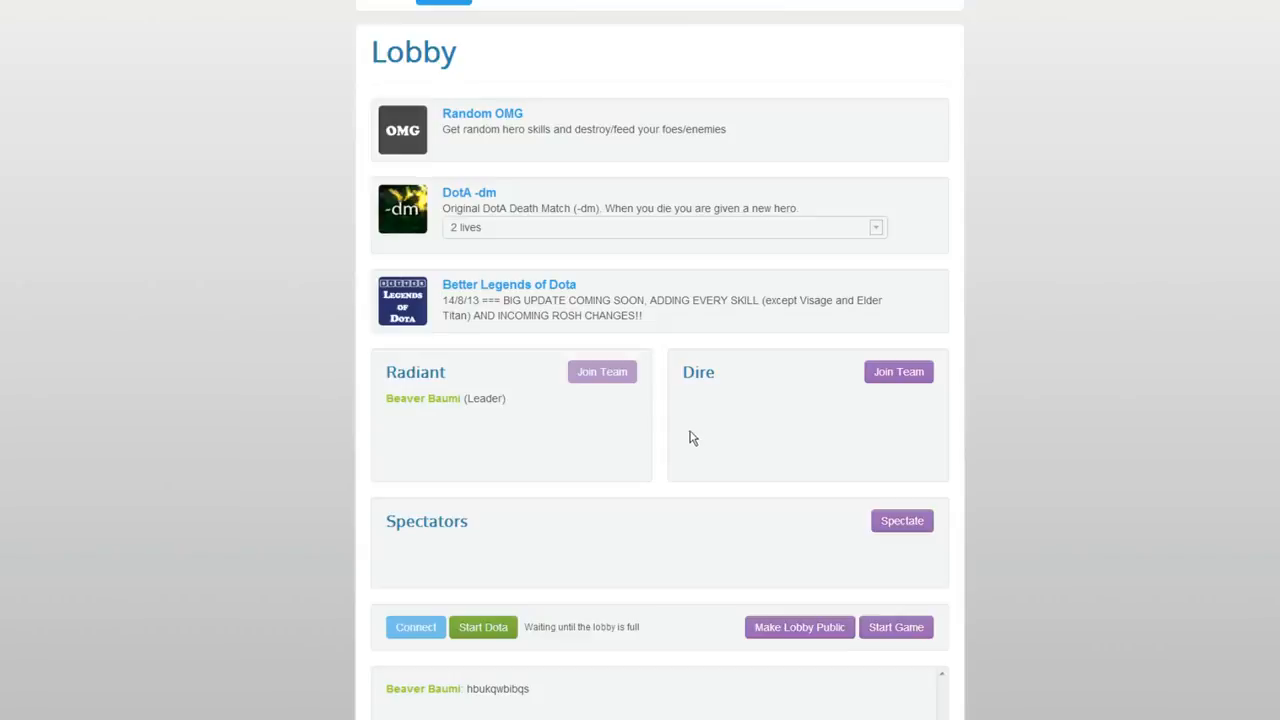
mouse_move(408, 661)
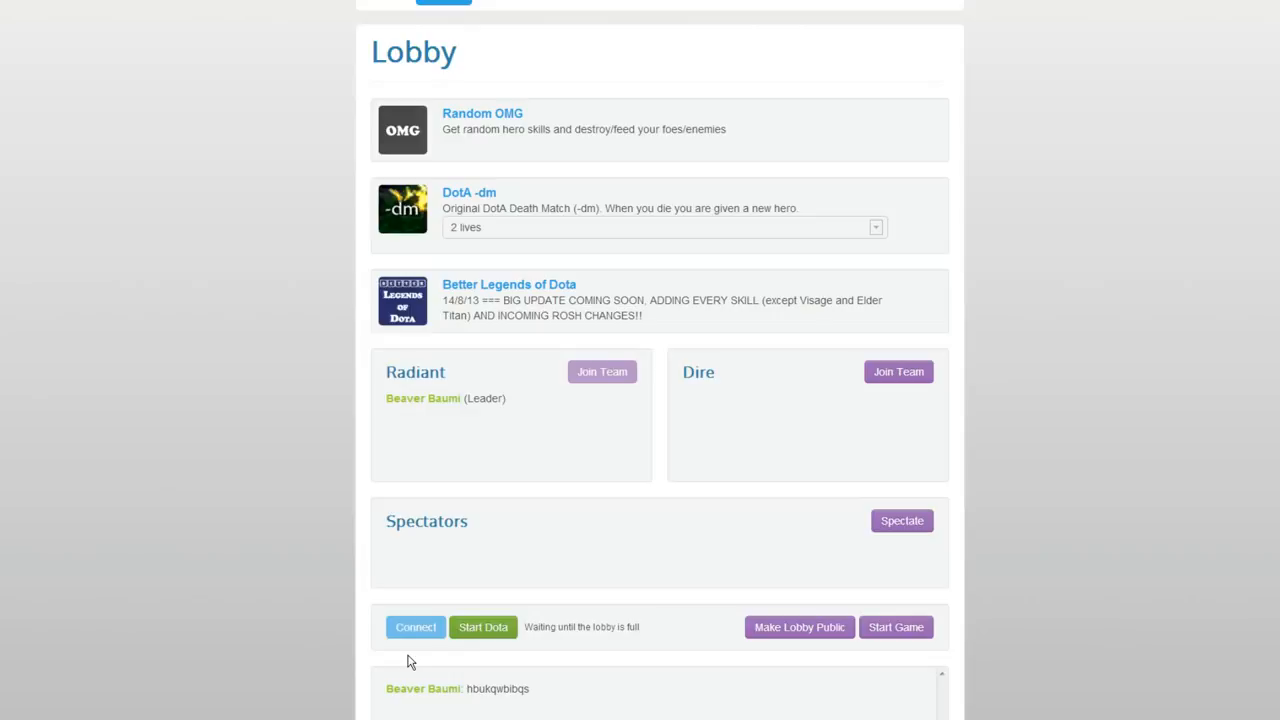
Step: Enter '#31' in the lobby chat box, correcting a mistyped digit, and submit it
scroll("down", 3)
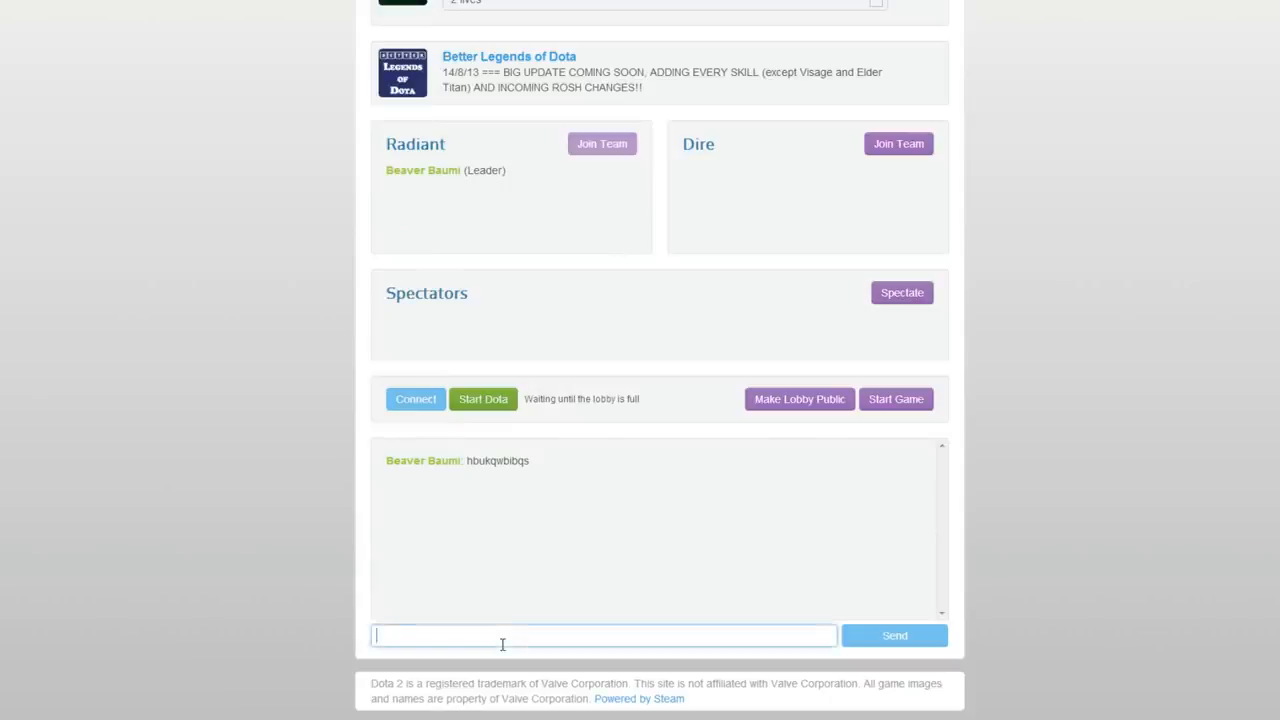
type("#")
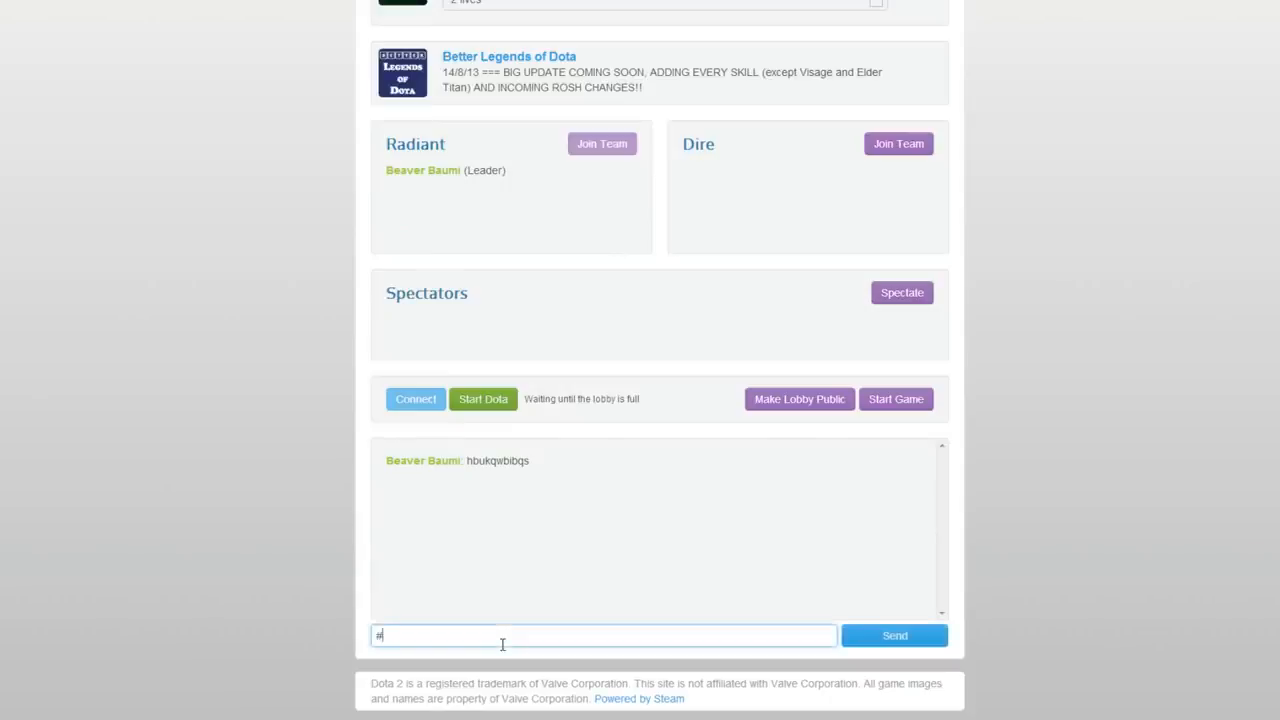
type("5")
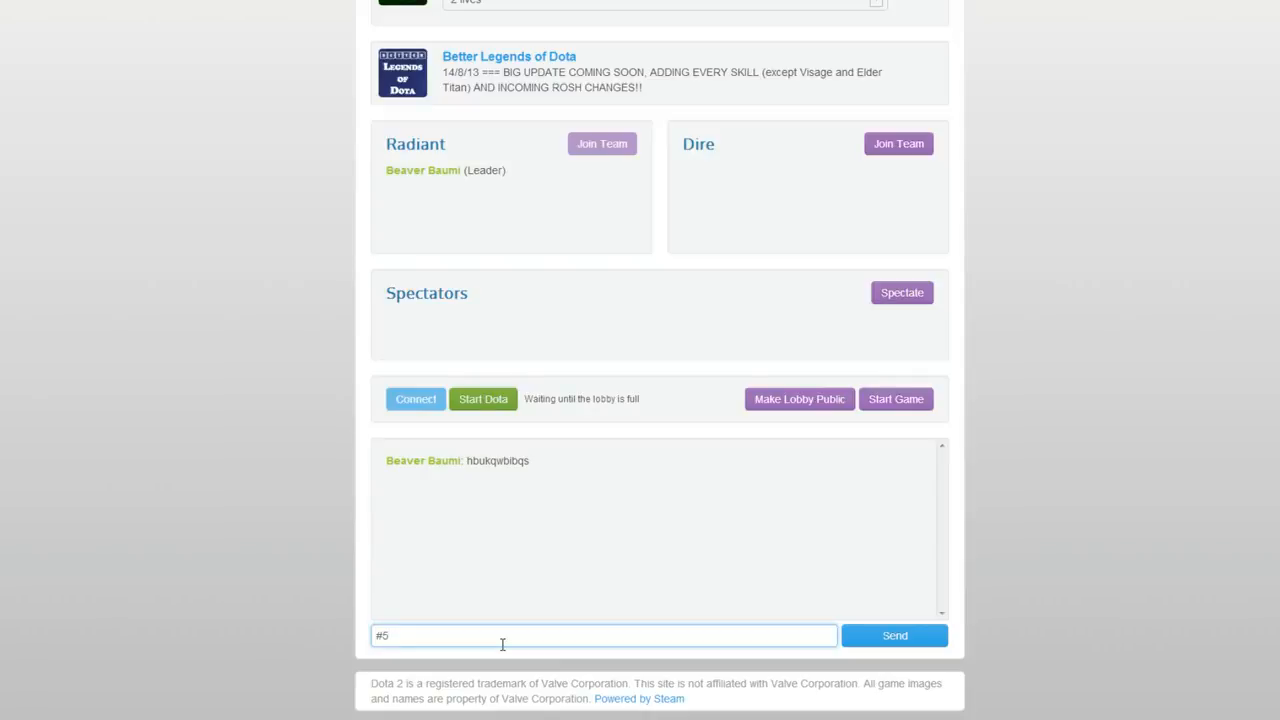
key("Backspace")
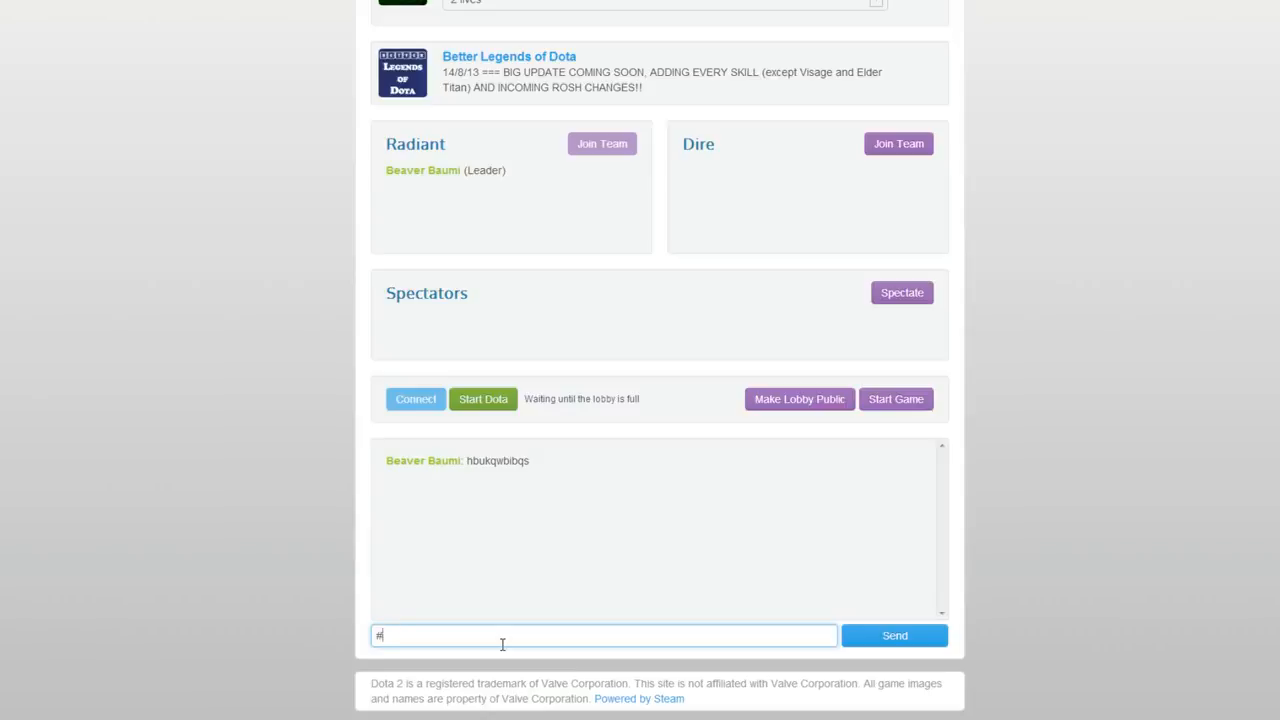
type("3")
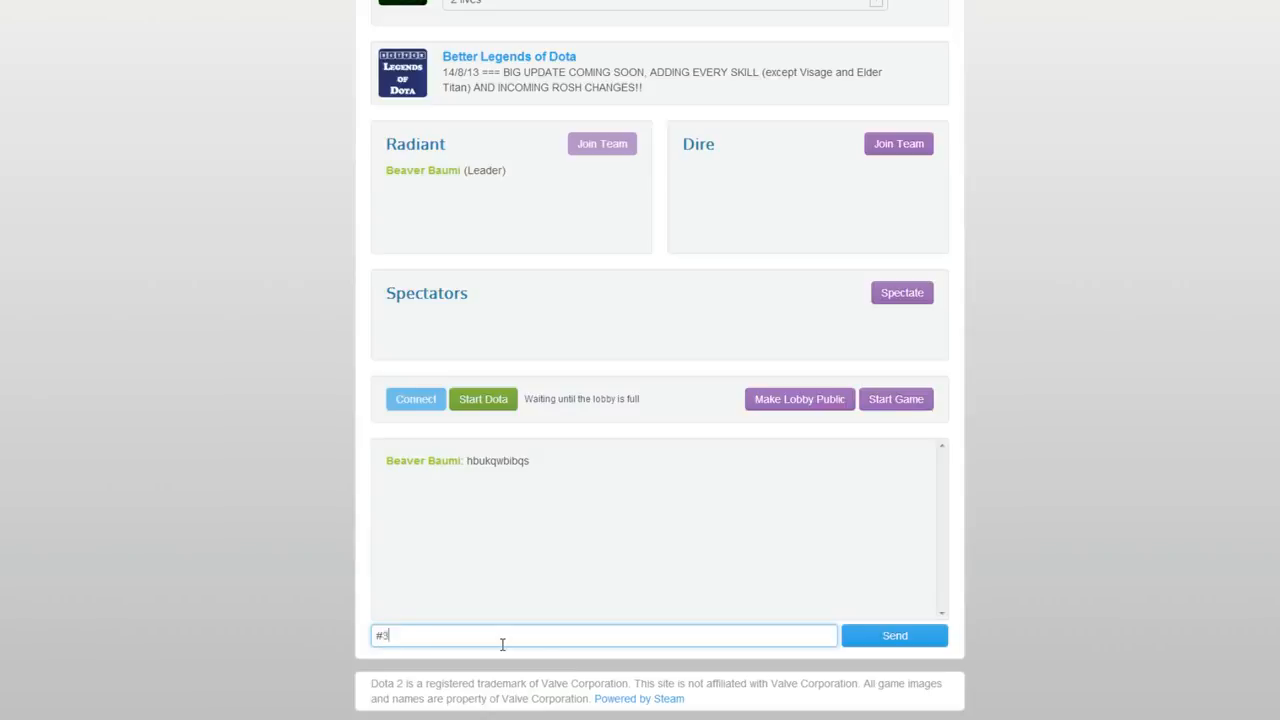
type("1")
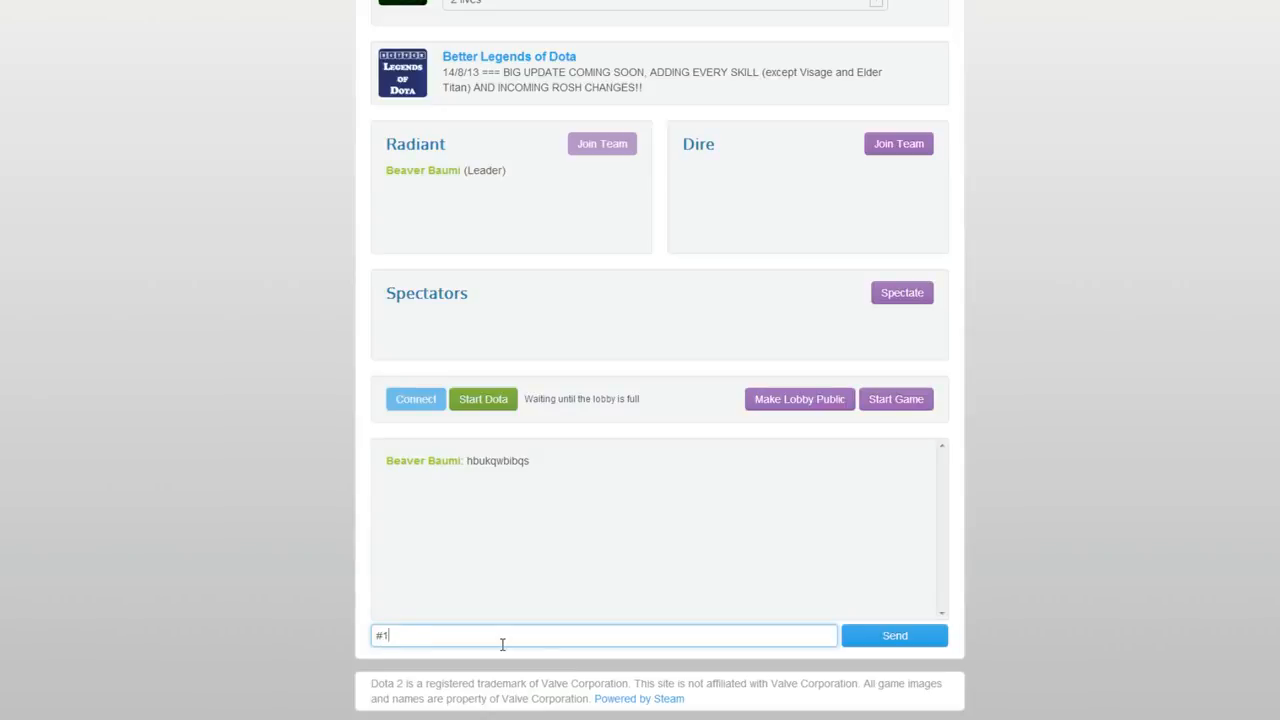
left_click(893, 635)
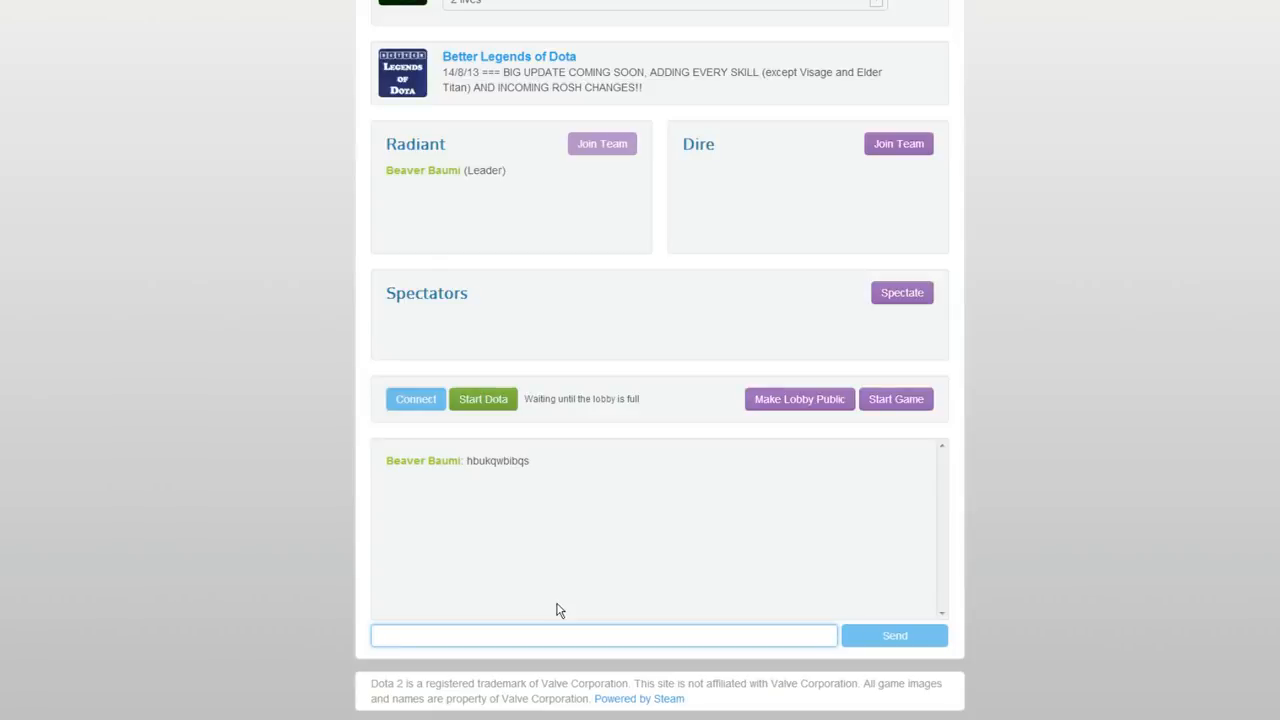
mouse_move(551, 578)
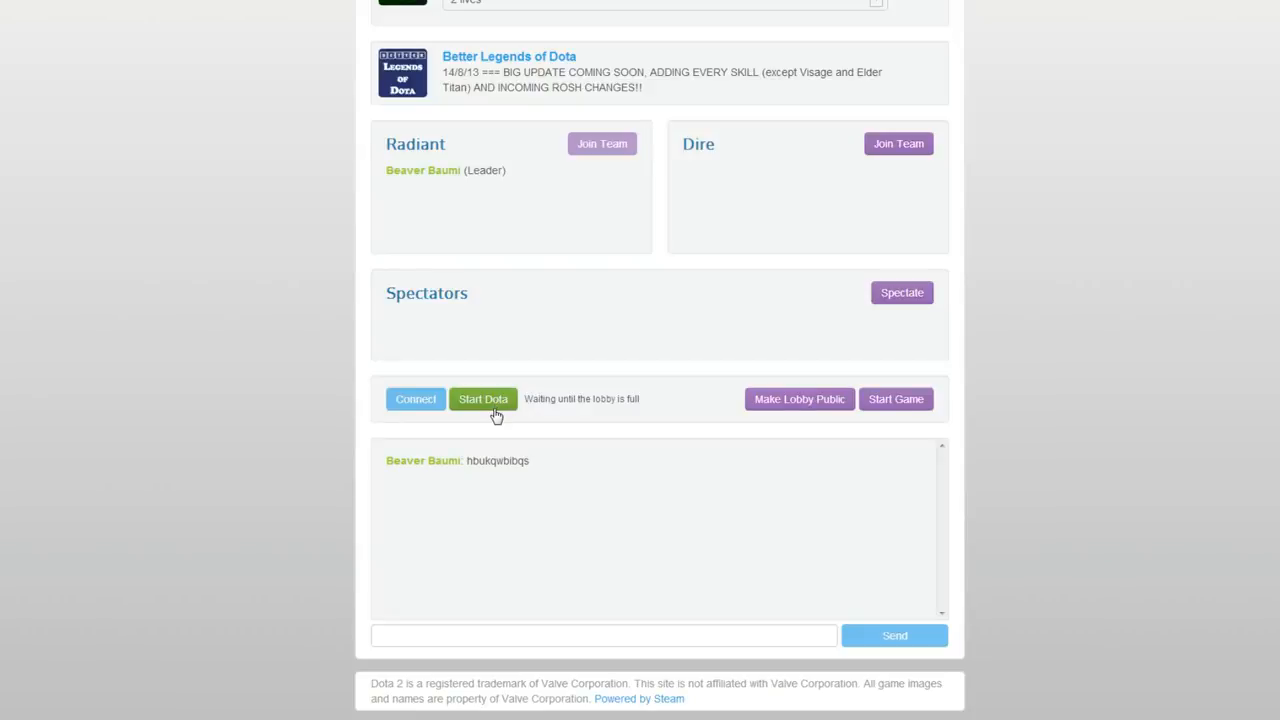
Step: Pass through the Plugins page and Developer Hub to reach the Donate page
scroll("up", 3)
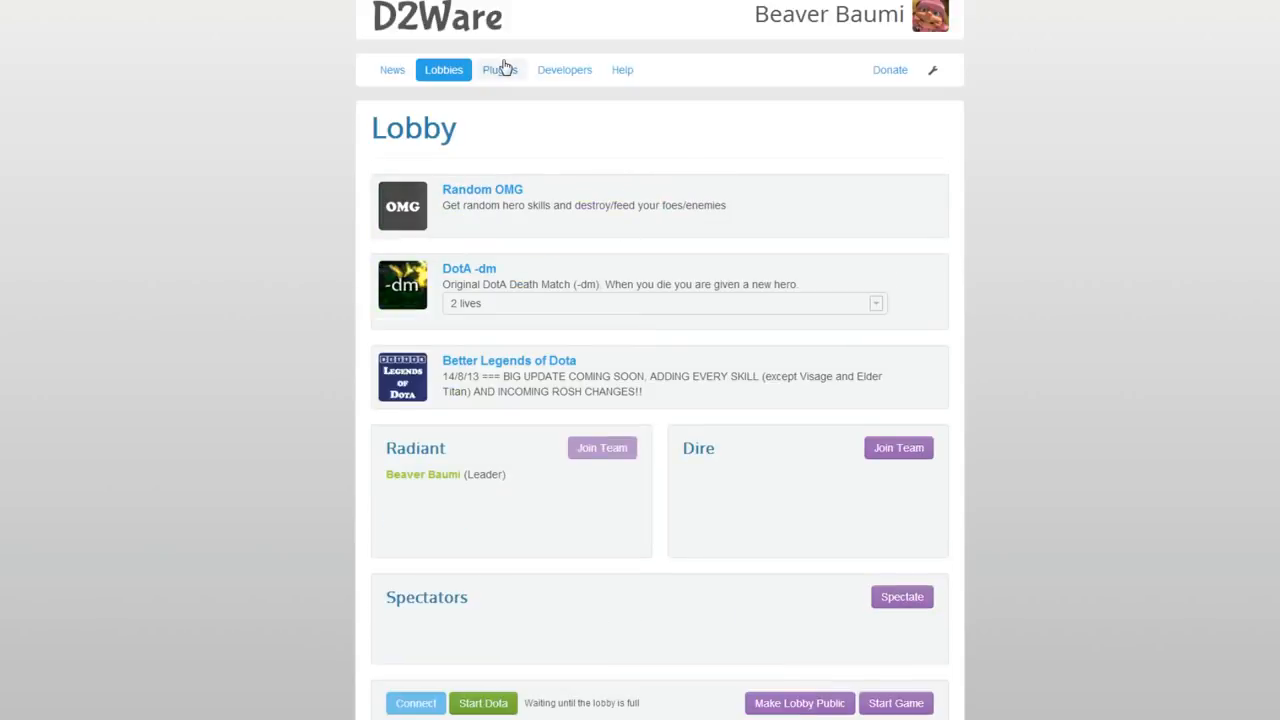
scroll("down", 3)
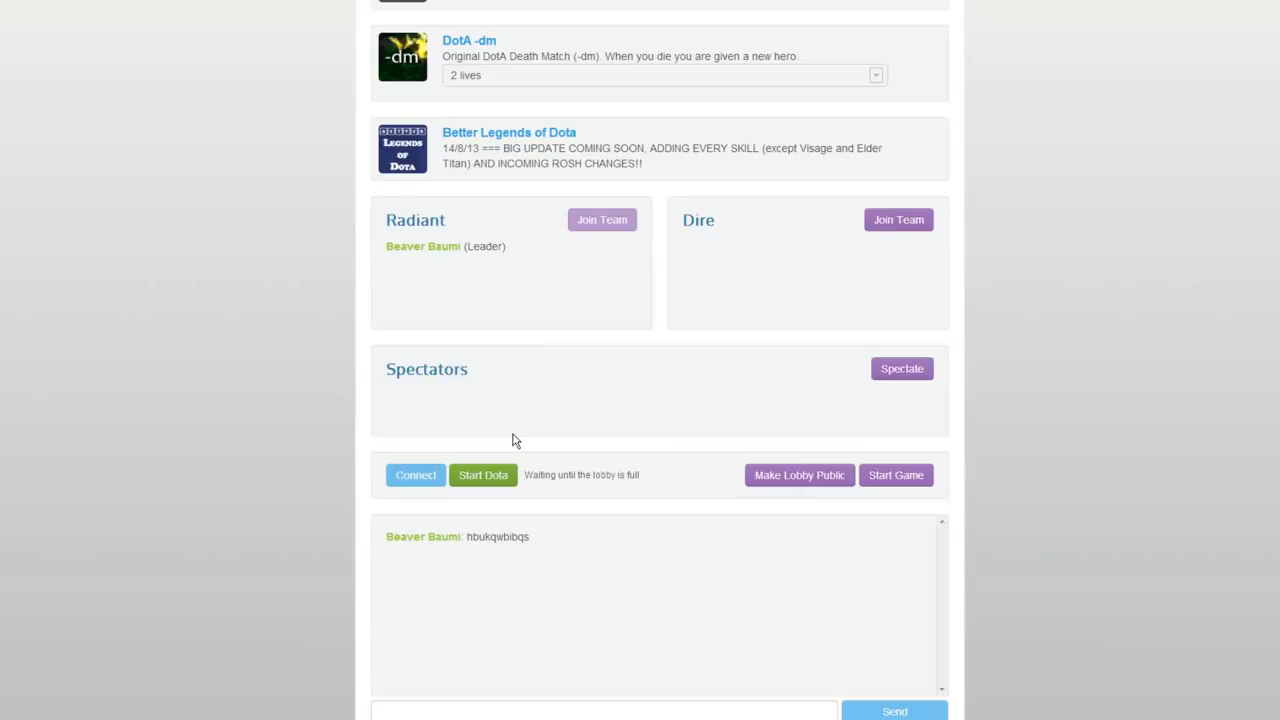
scroll("up", 3)
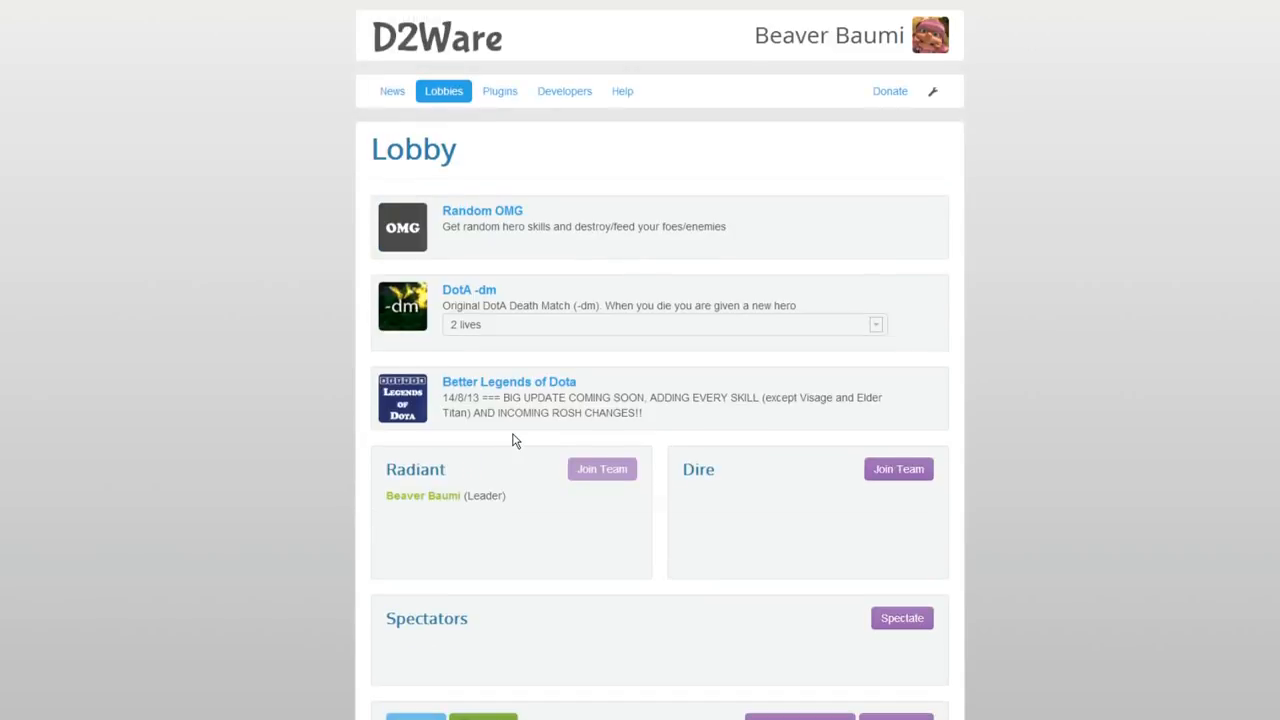
mouse_move(565, 91)
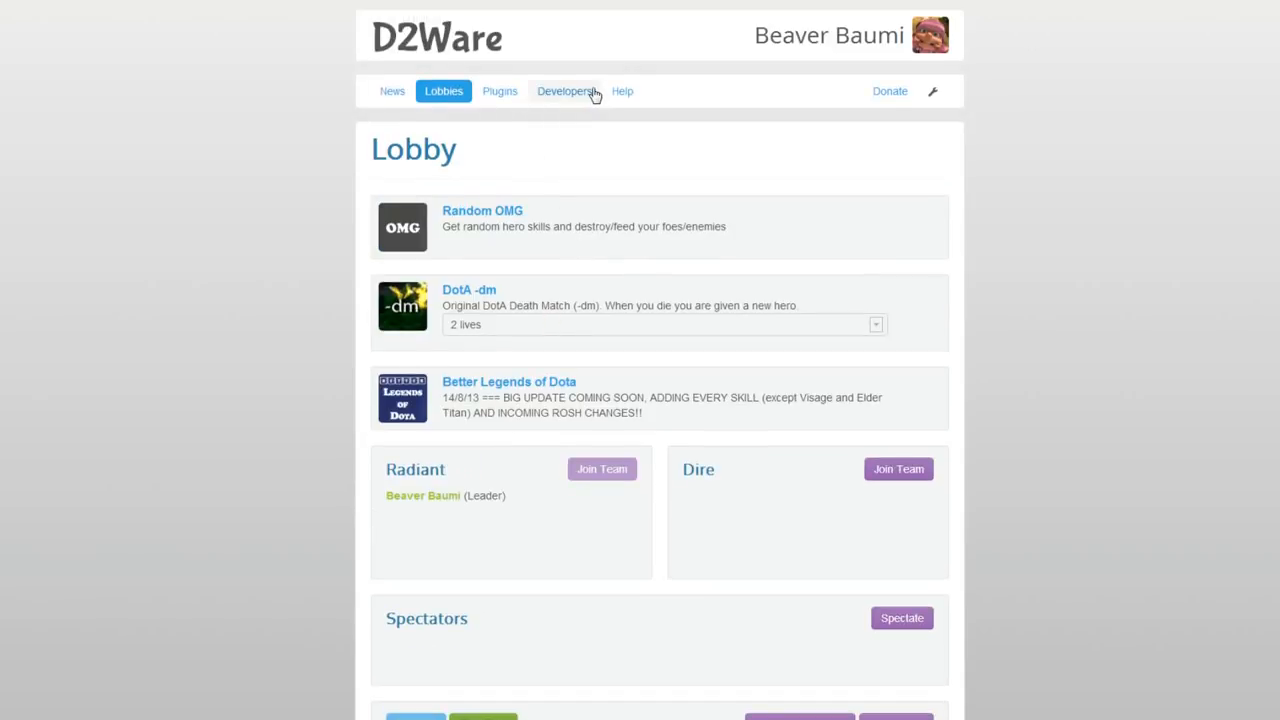
left_click(499, 91)
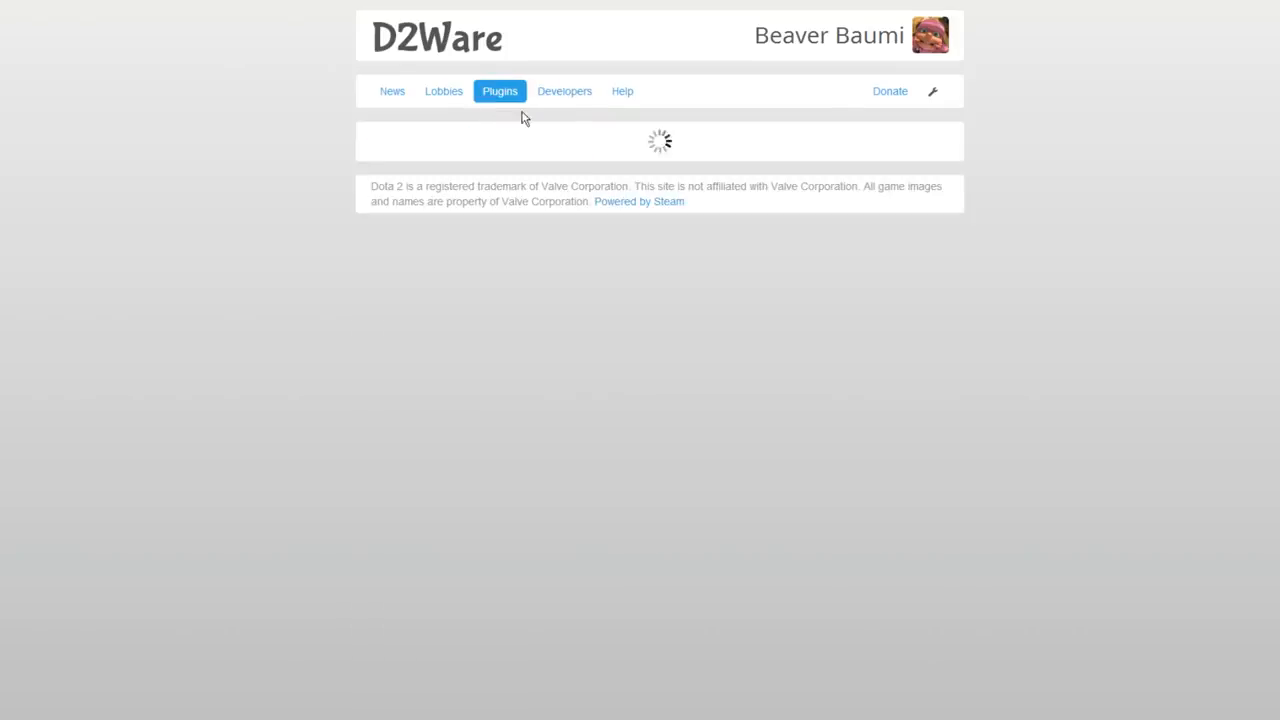
left_click(564, 91)
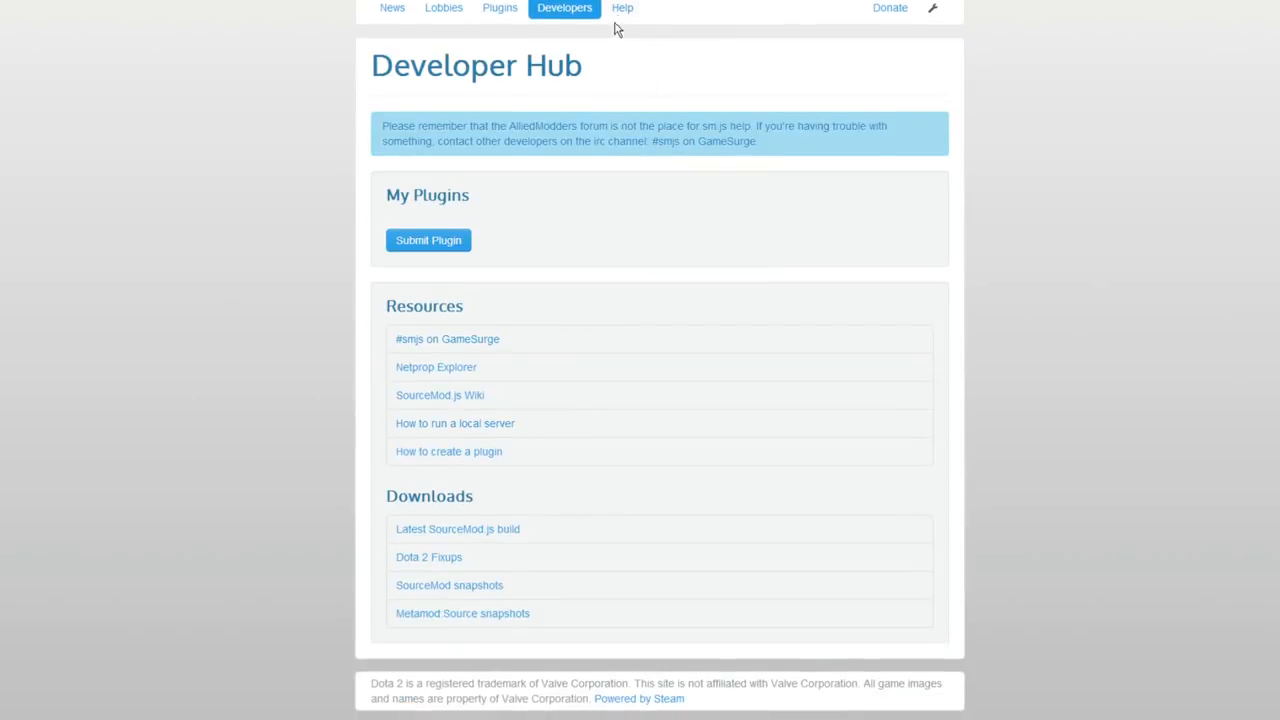
left_click(889, 8)
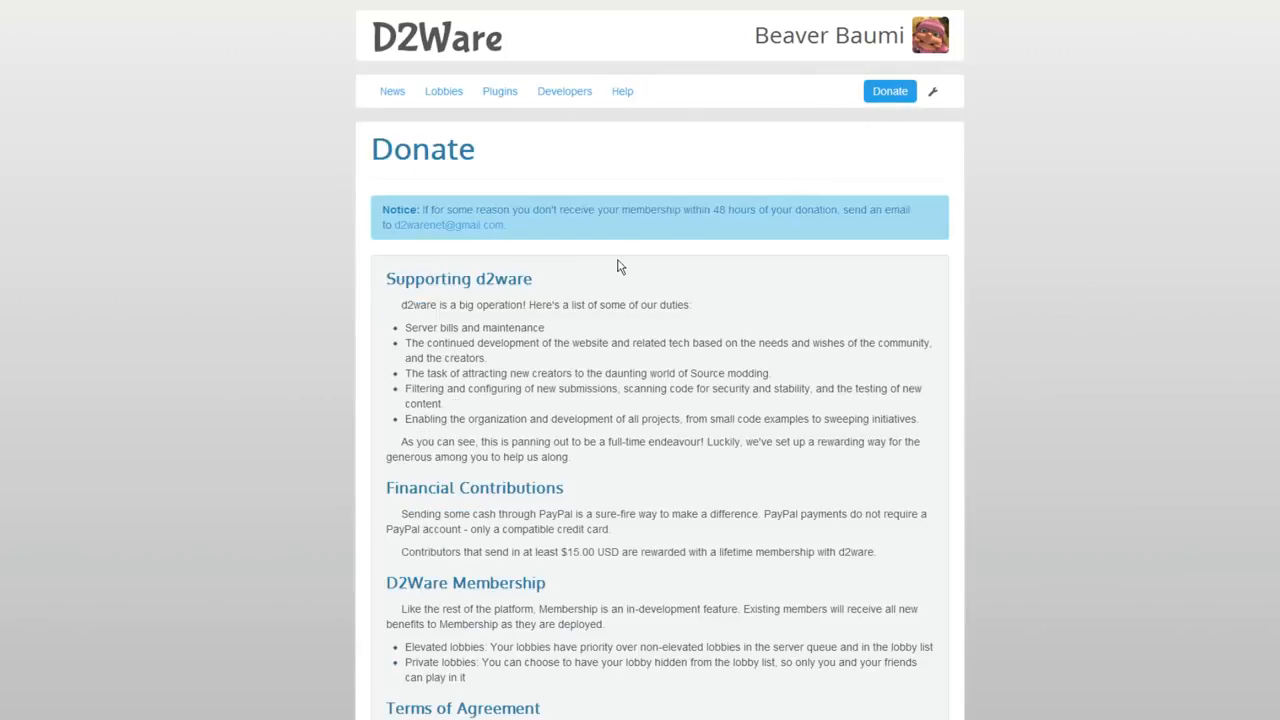
scroll("down", 3)
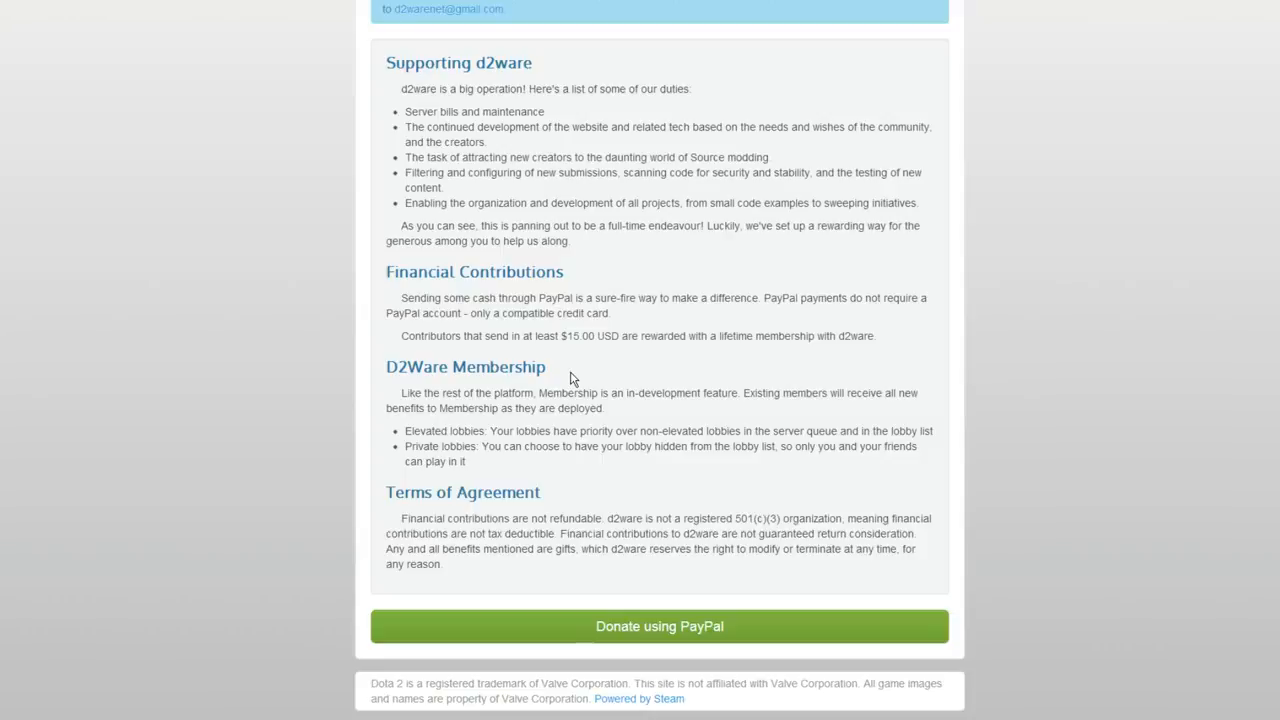
mouse_move(562, 388)
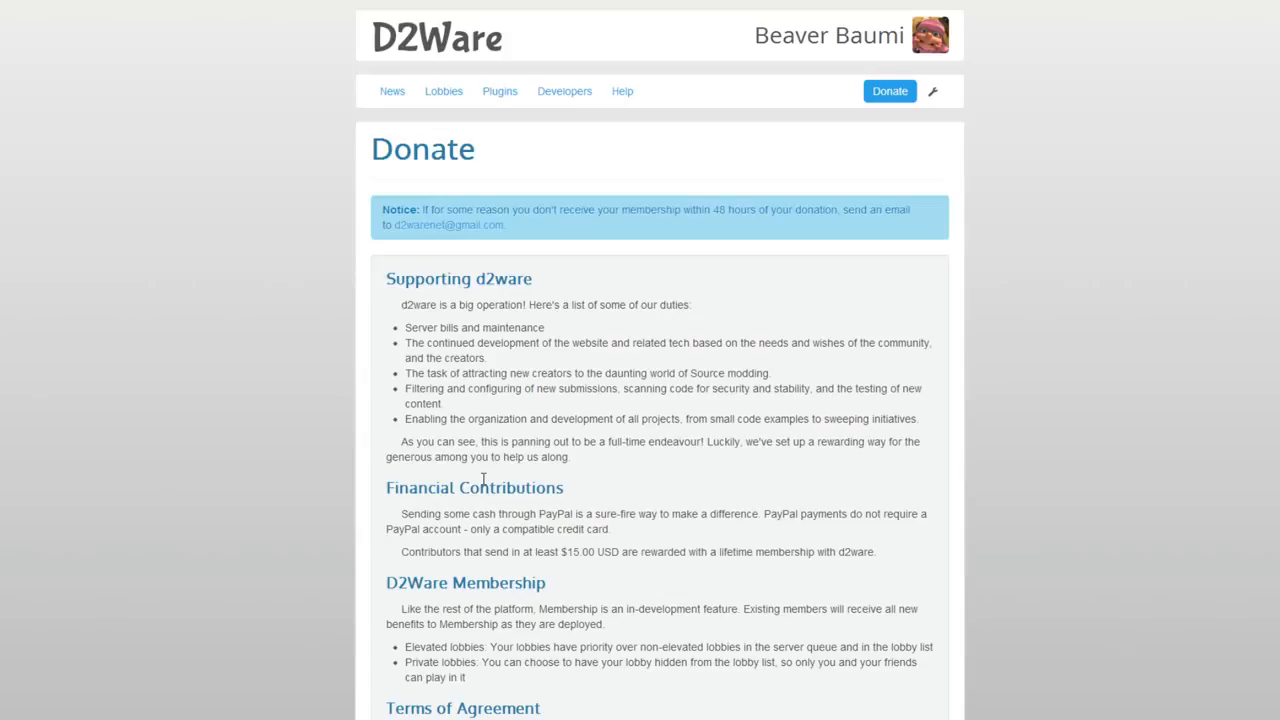
scroll("down", 3)
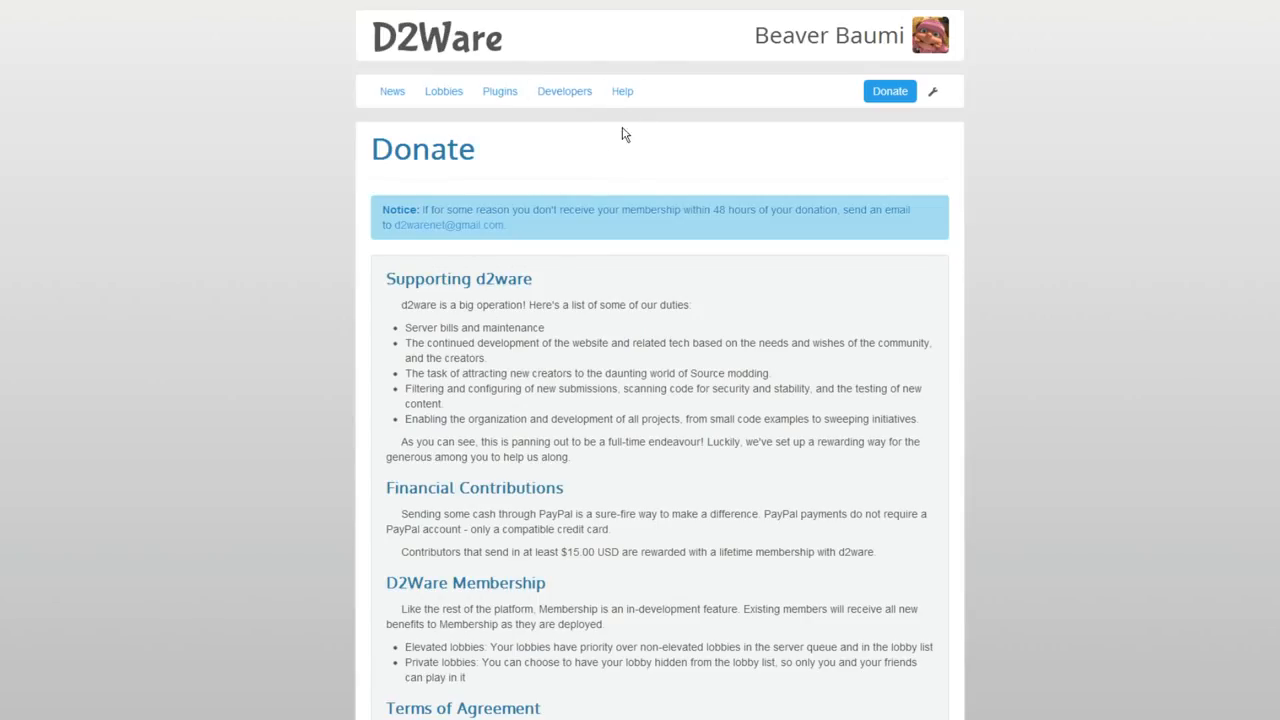
Step: Open the Plugins catalogue and move to its second page
left_click(499, 91)
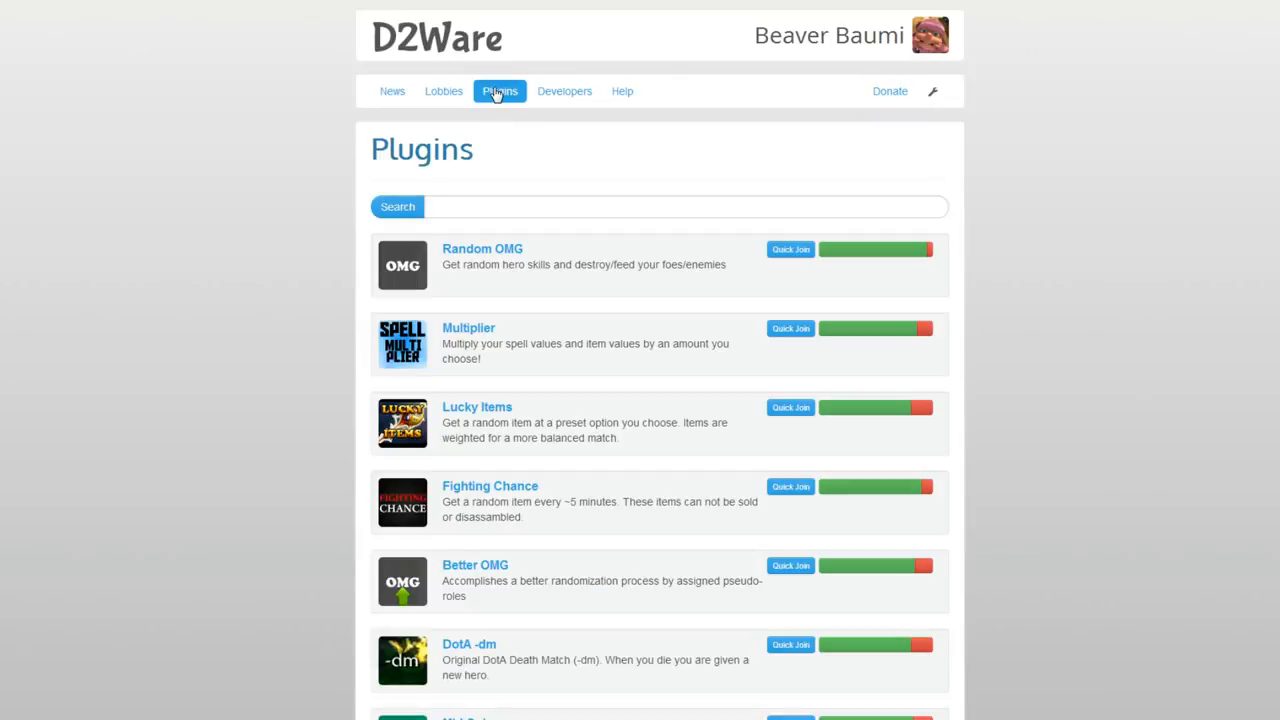
scroll("down", 3)
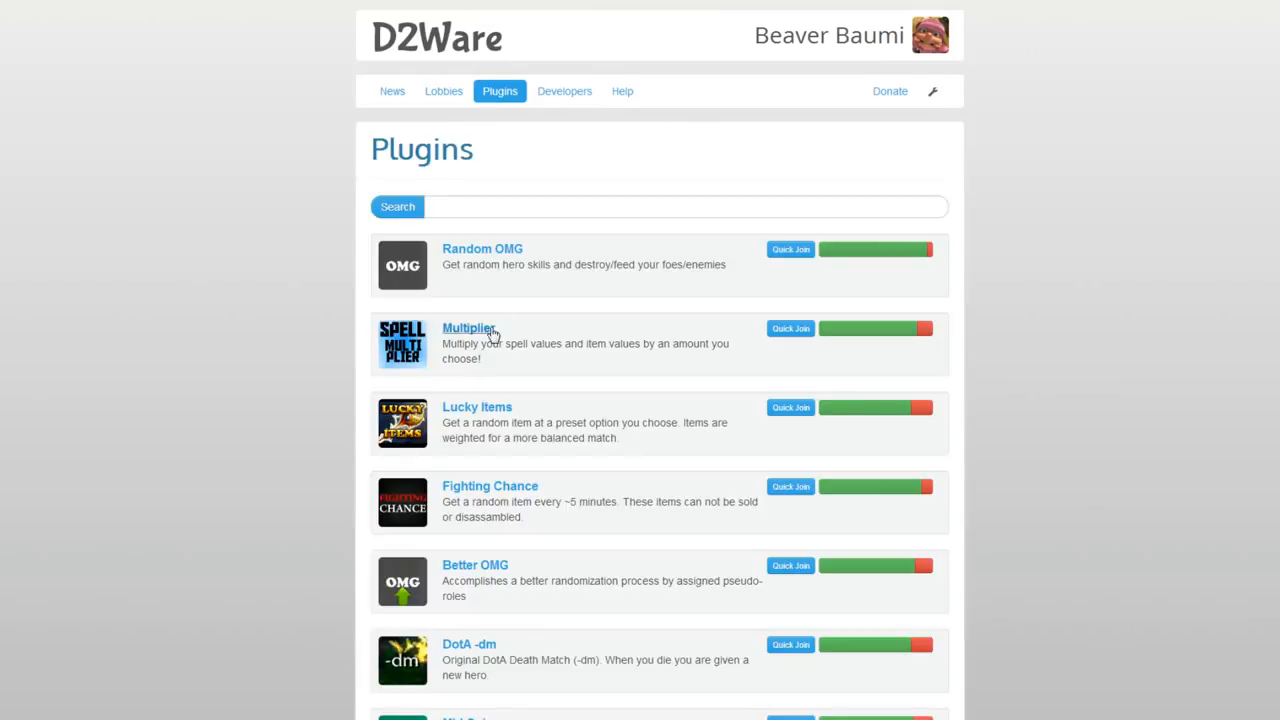
scroll("down", 3)
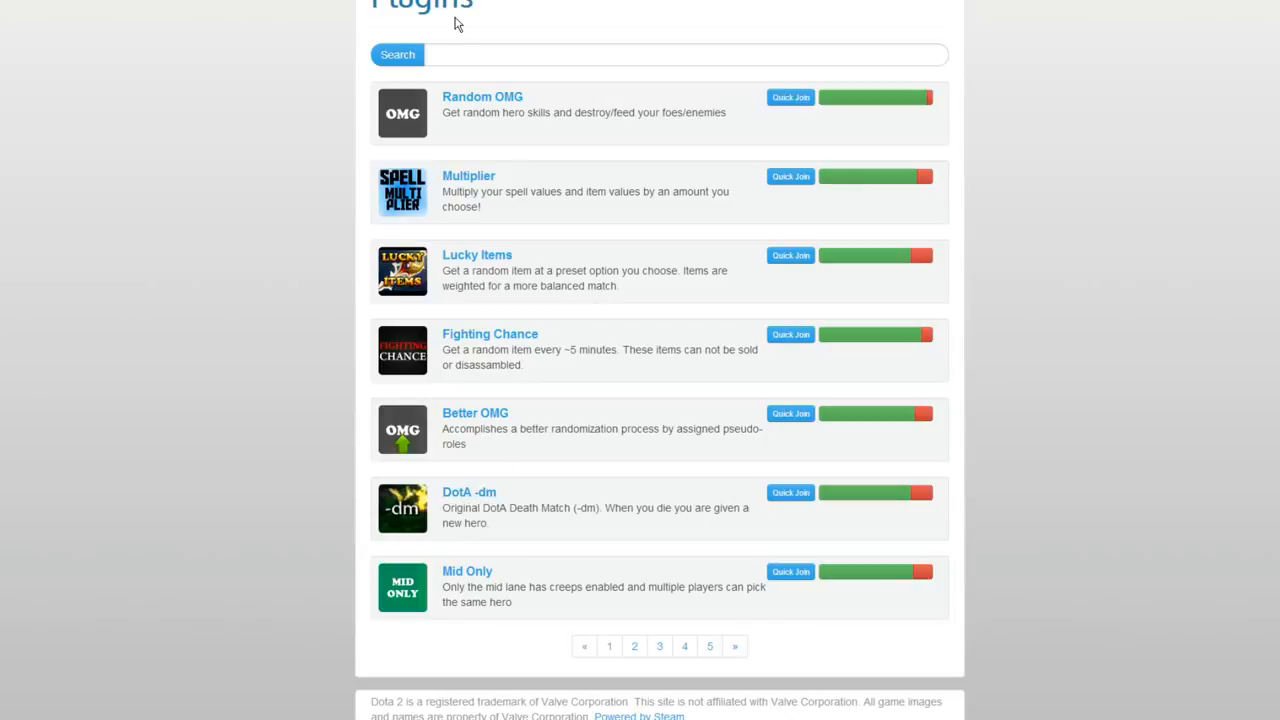
mouse_move(613, 585)
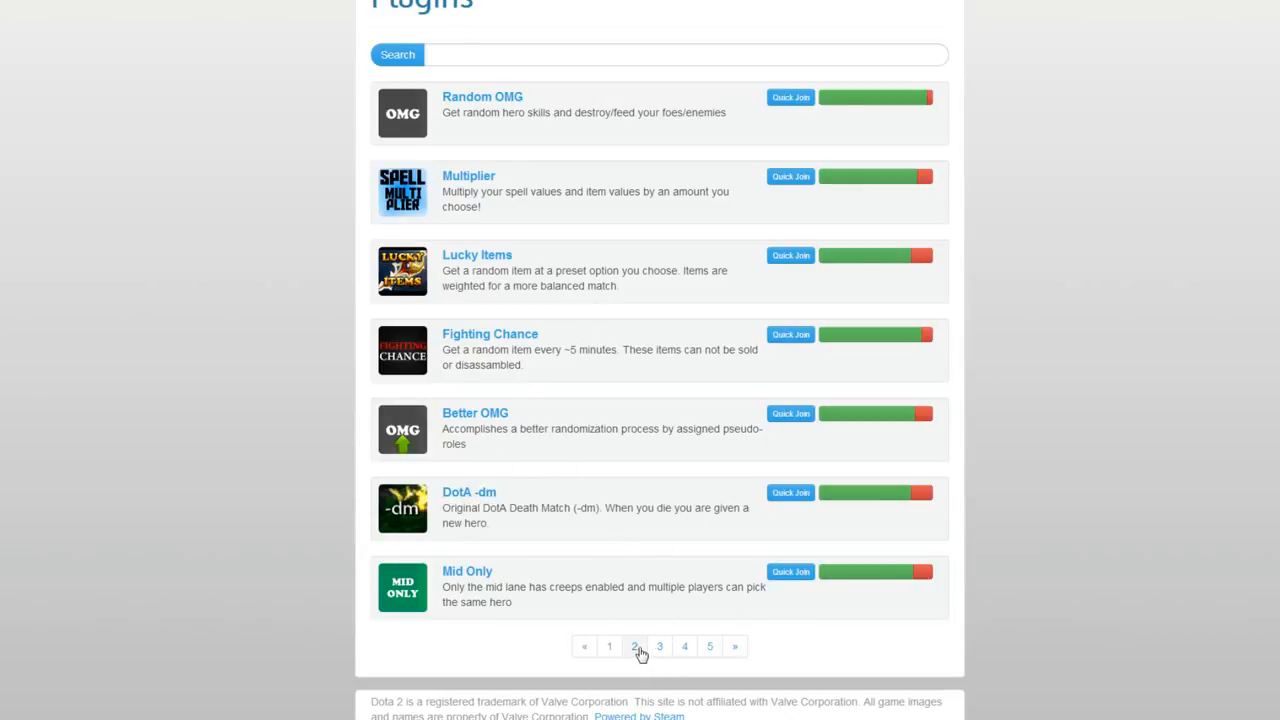
left_click(609, 646)
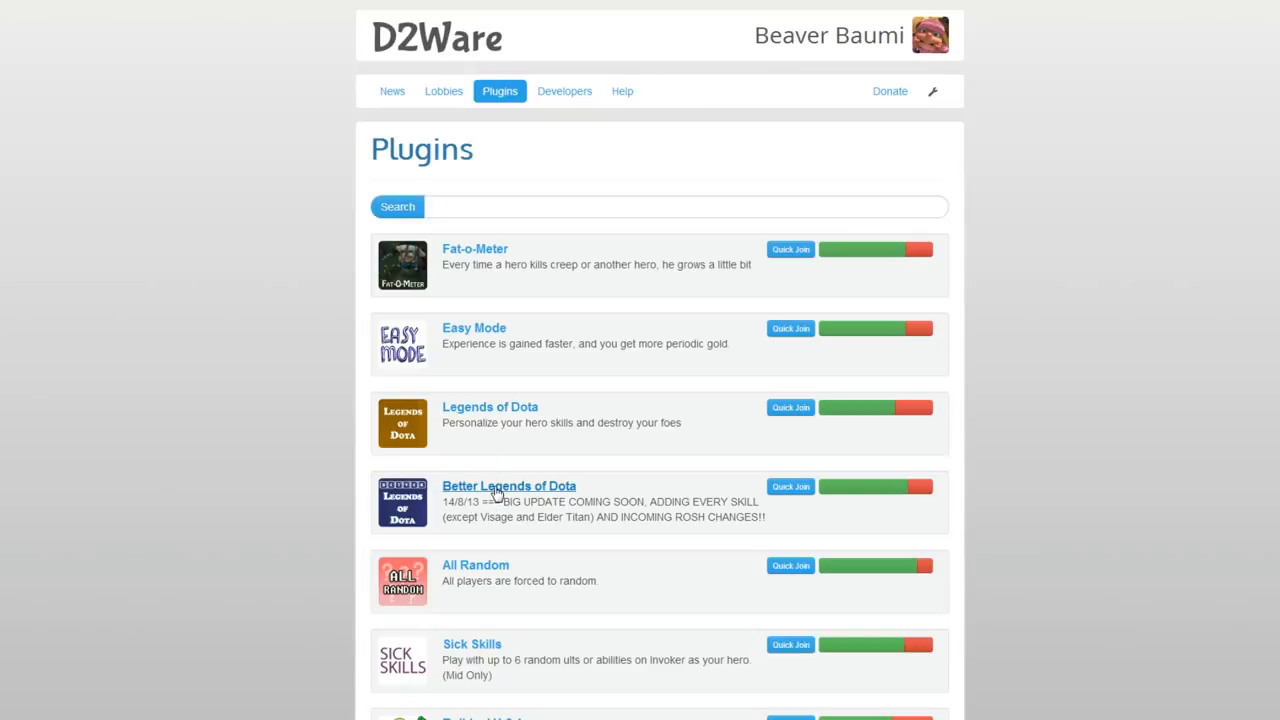
Step: Jump to plugin pages 4 and 3, then return to page 2
scroll("down", 3)
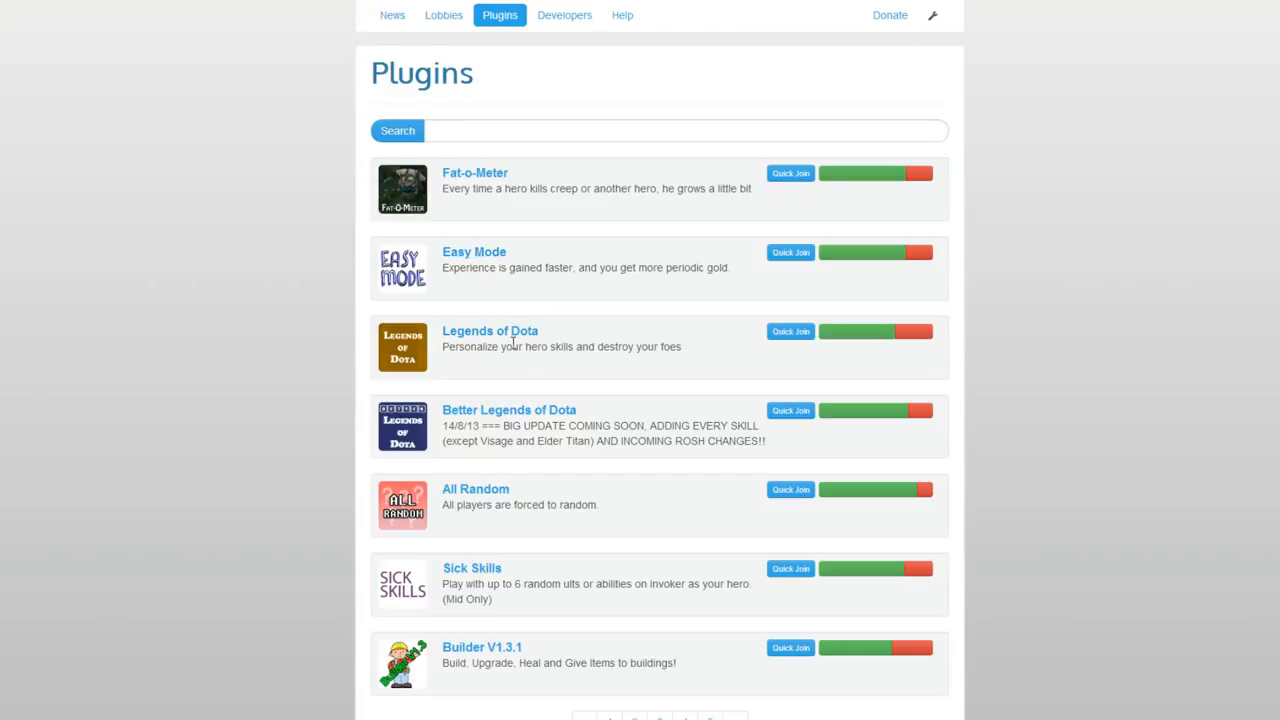
scroll("down", 3)
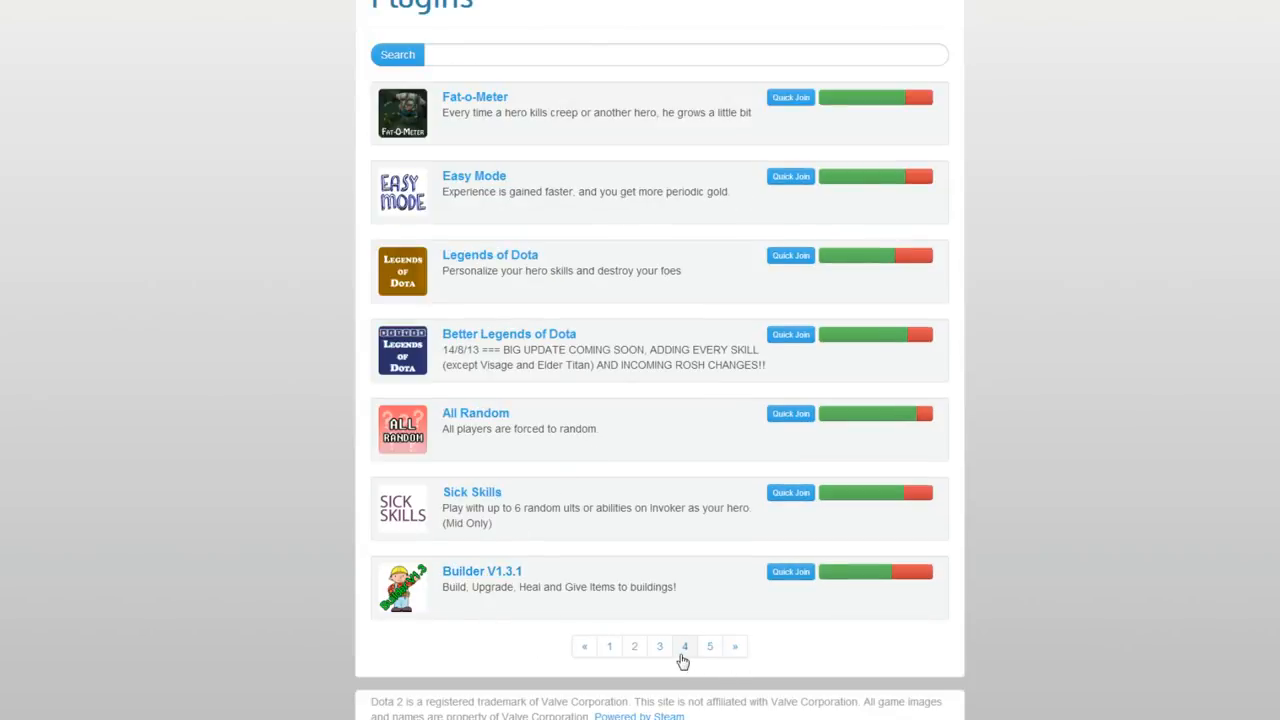
left_click(659, 628)
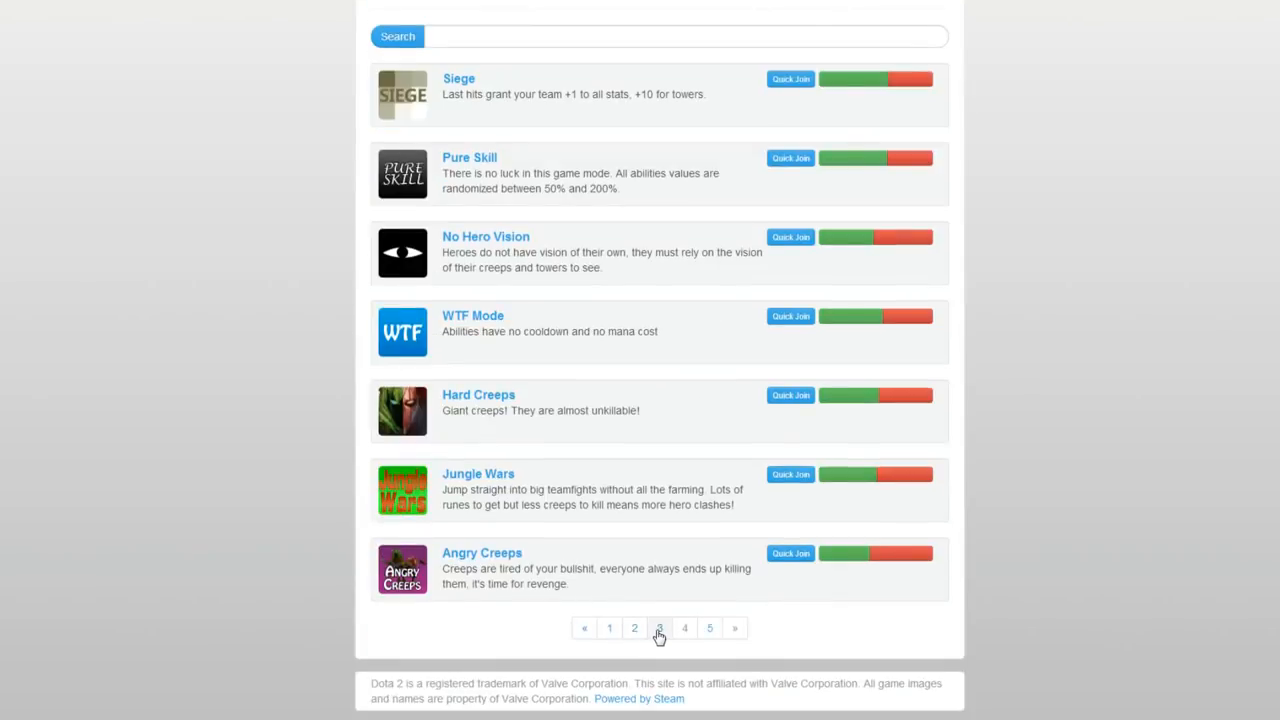
left_click(634, 628)
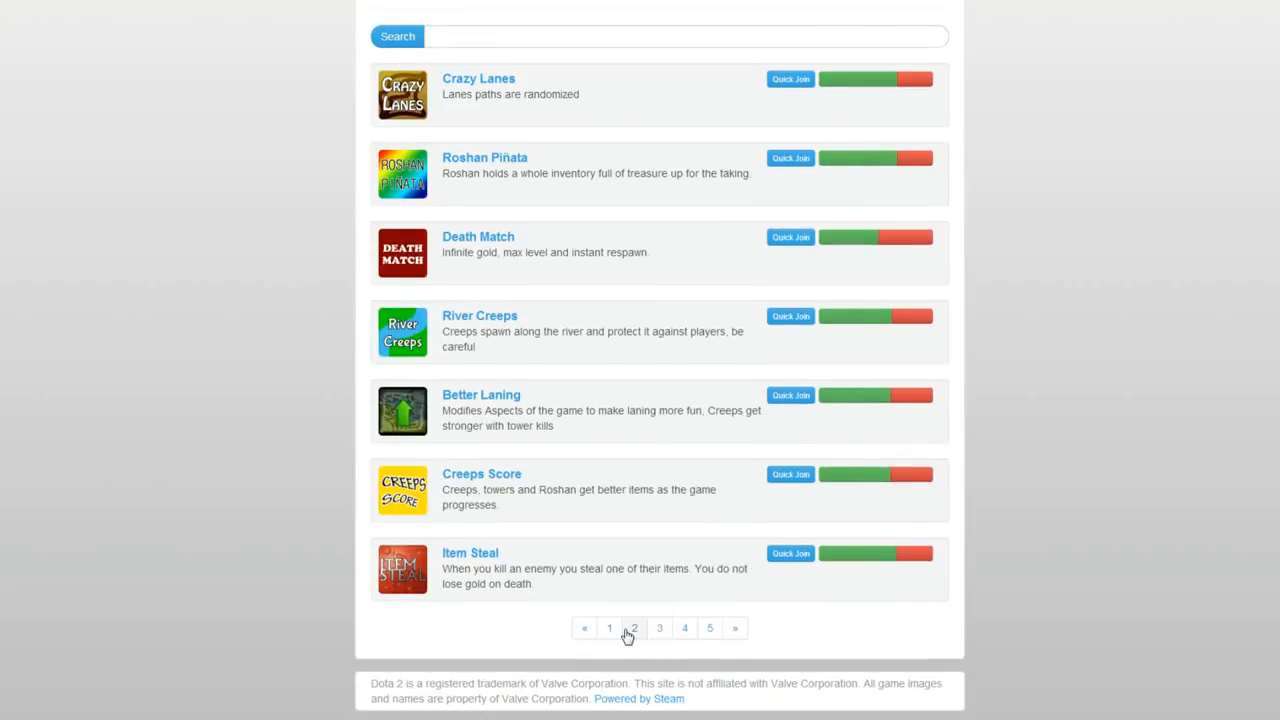
left_click(633, 628)
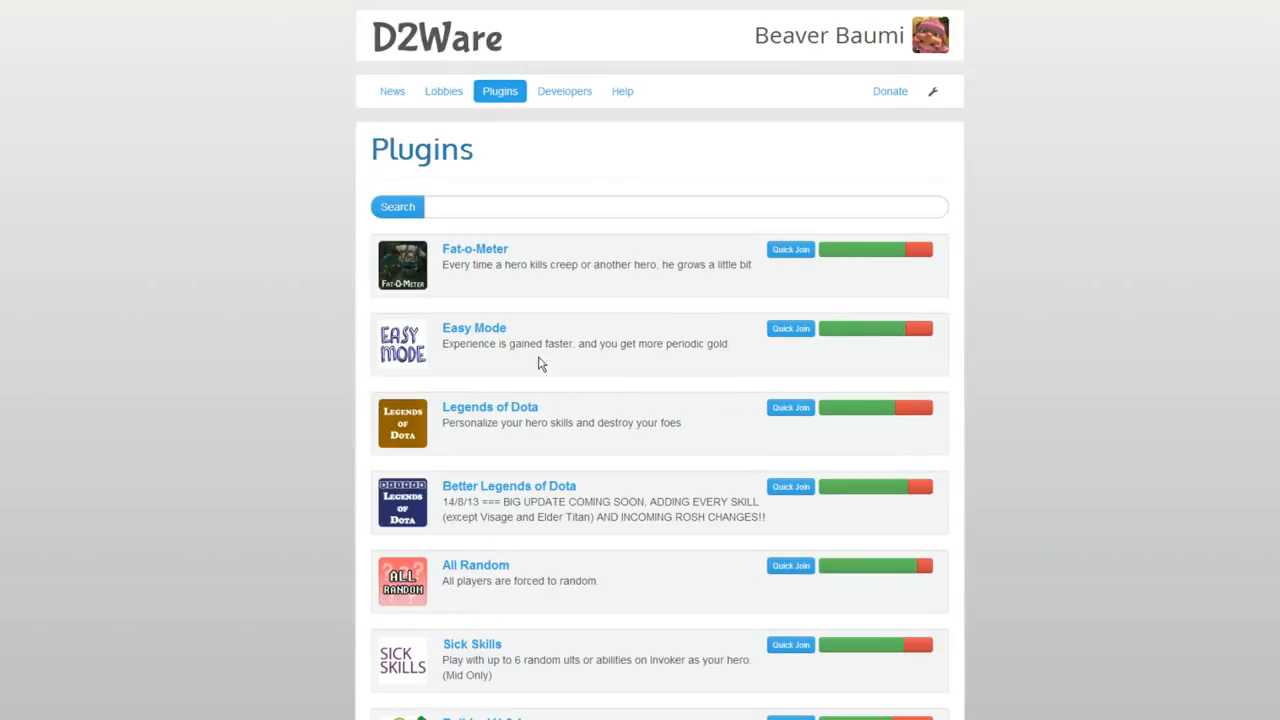
mouse_move(600, 128)
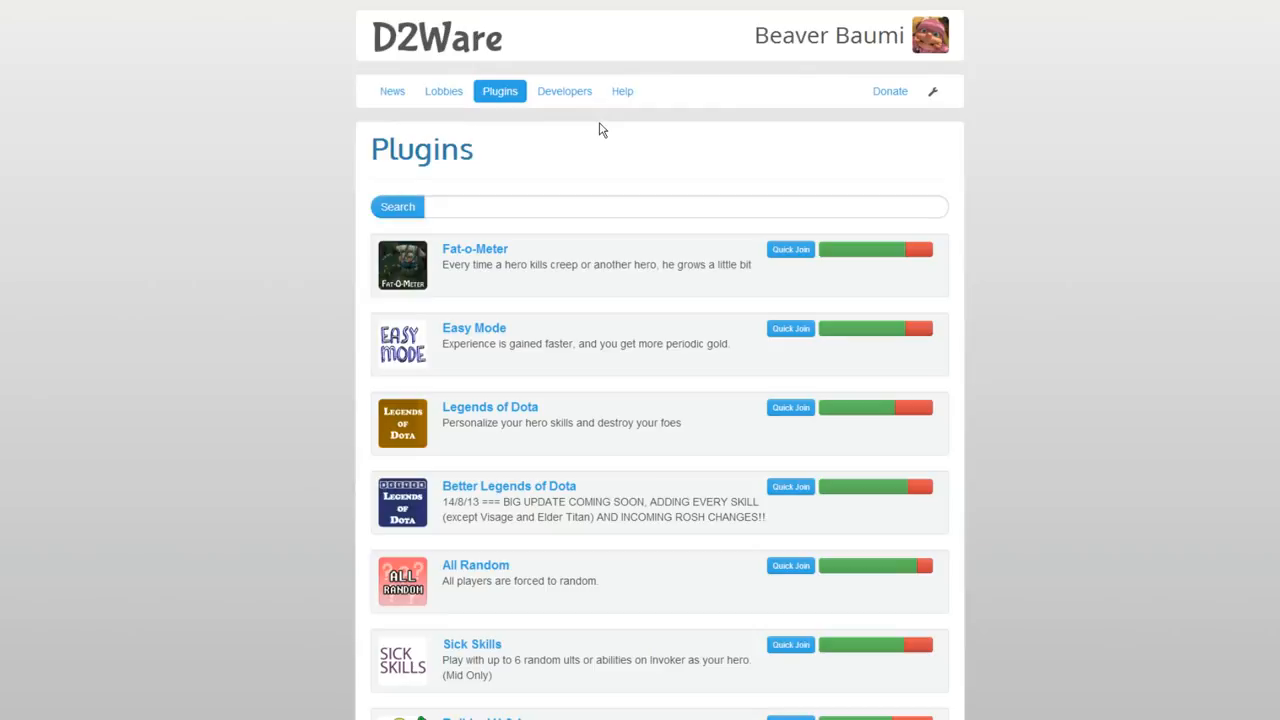
mouse_move(257, 567)
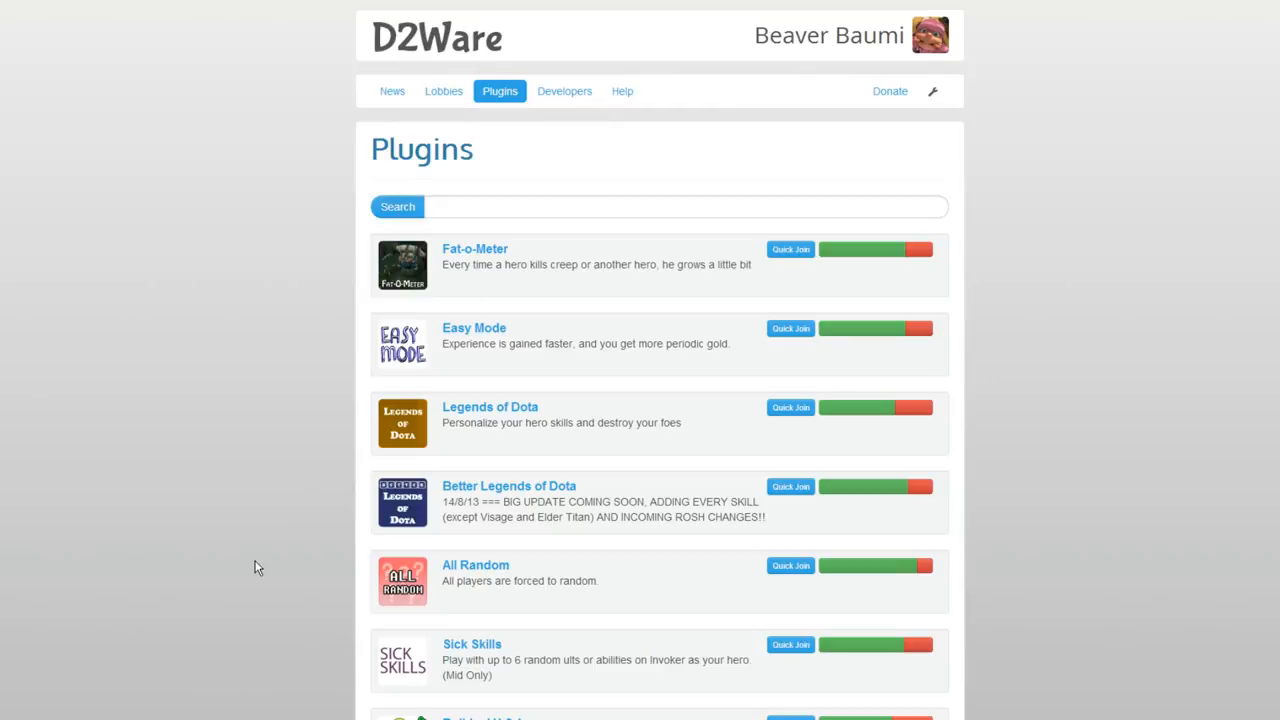